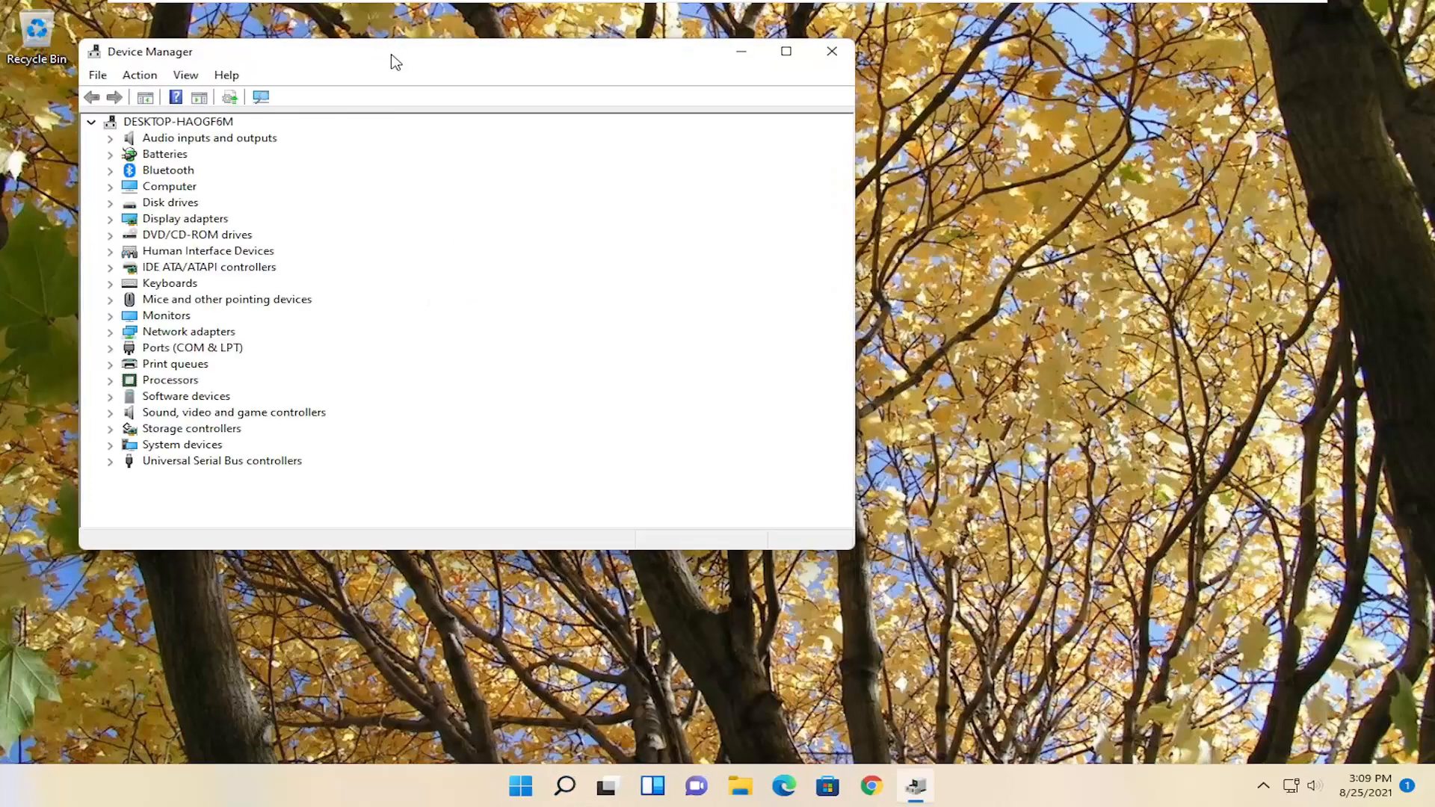
Uninstall the Intel(R) 82574L Gigabit Network Connection listed under Network adapters
{"action": "left_click_drag", "start_coordinate": [394, 52], "coordinate": [660, 98]}
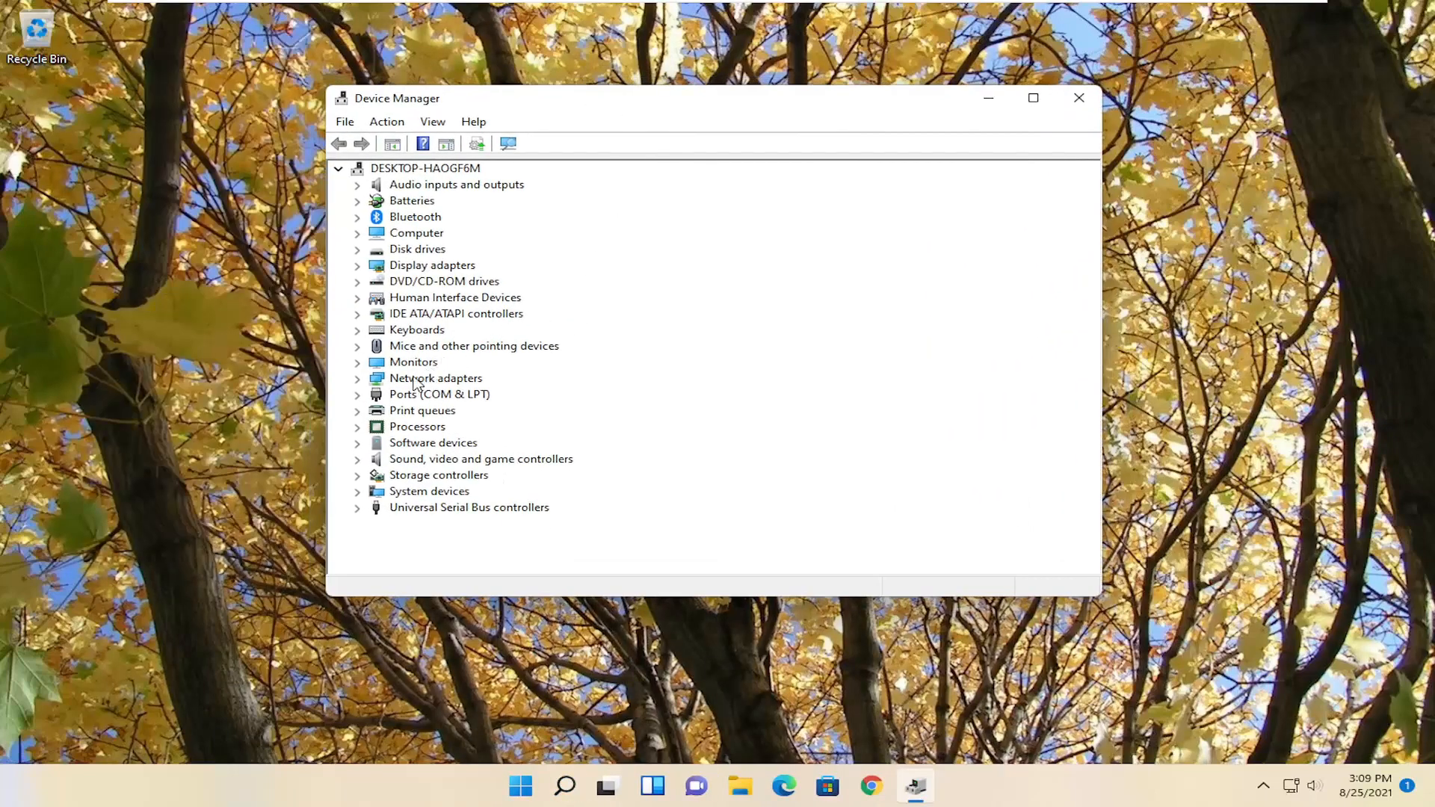
{"action": "left_click", "coordinate": [357, 378]}
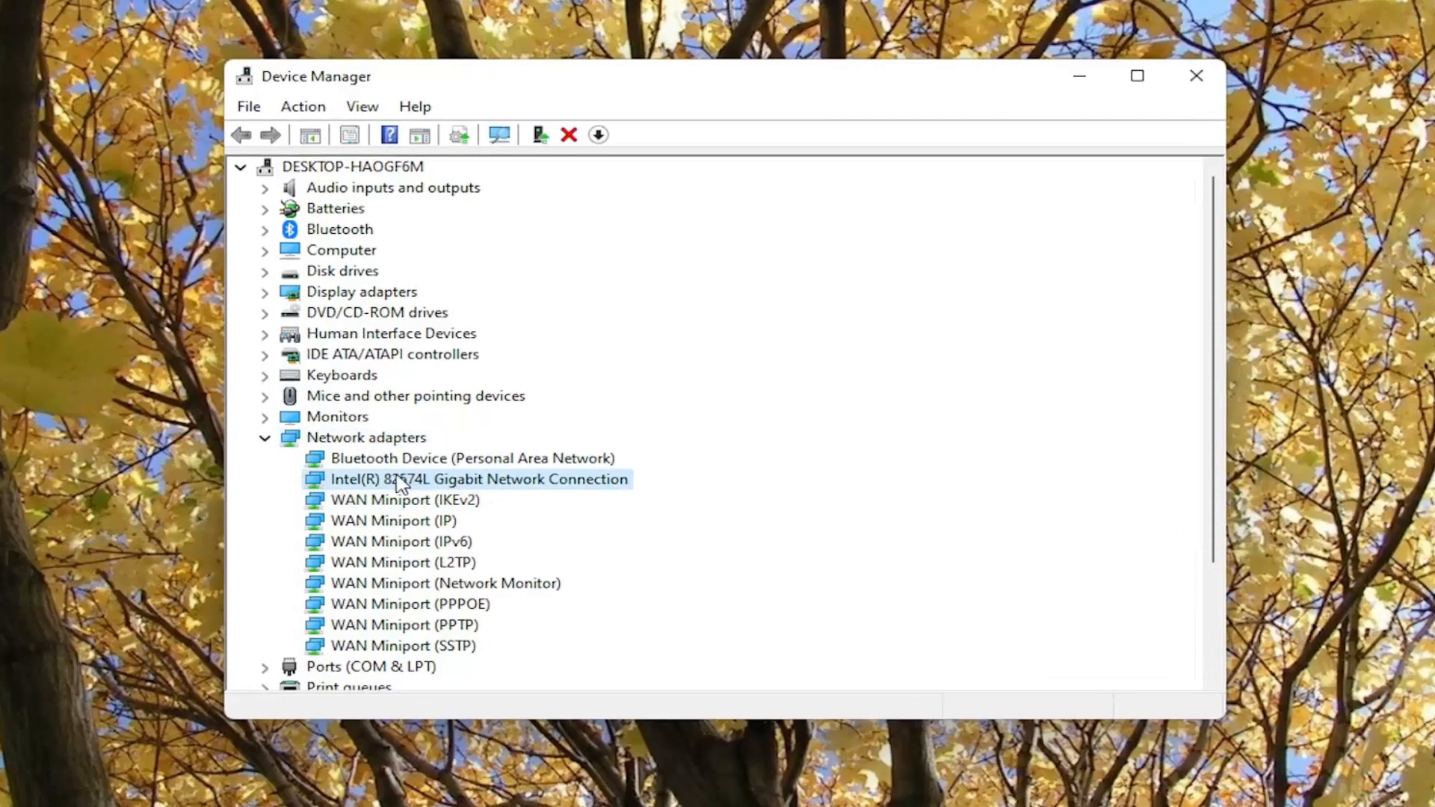
{"action": "right_click", "coordinate": [478, 478]}
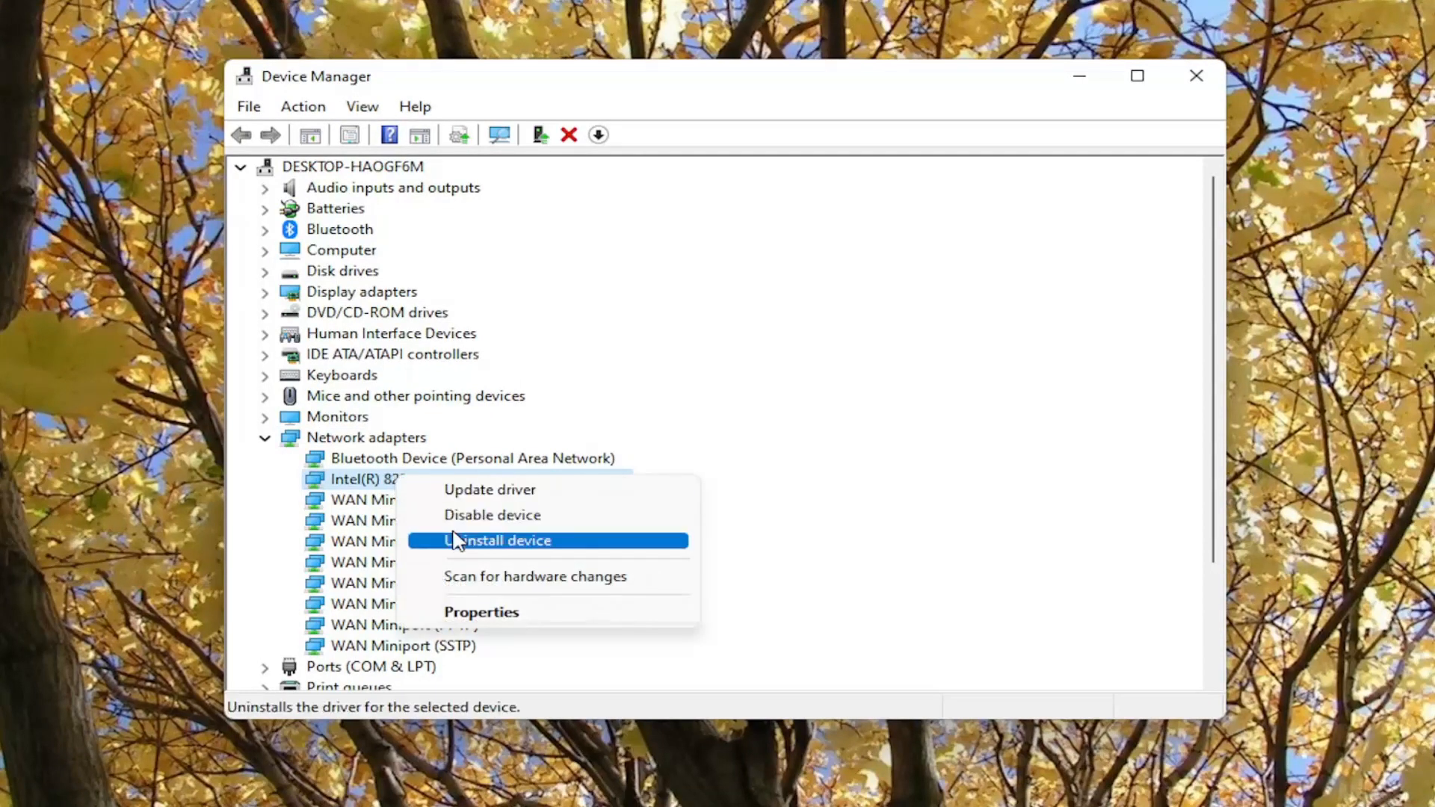
{"action": "left_click", "coordinate": [497, 540]}
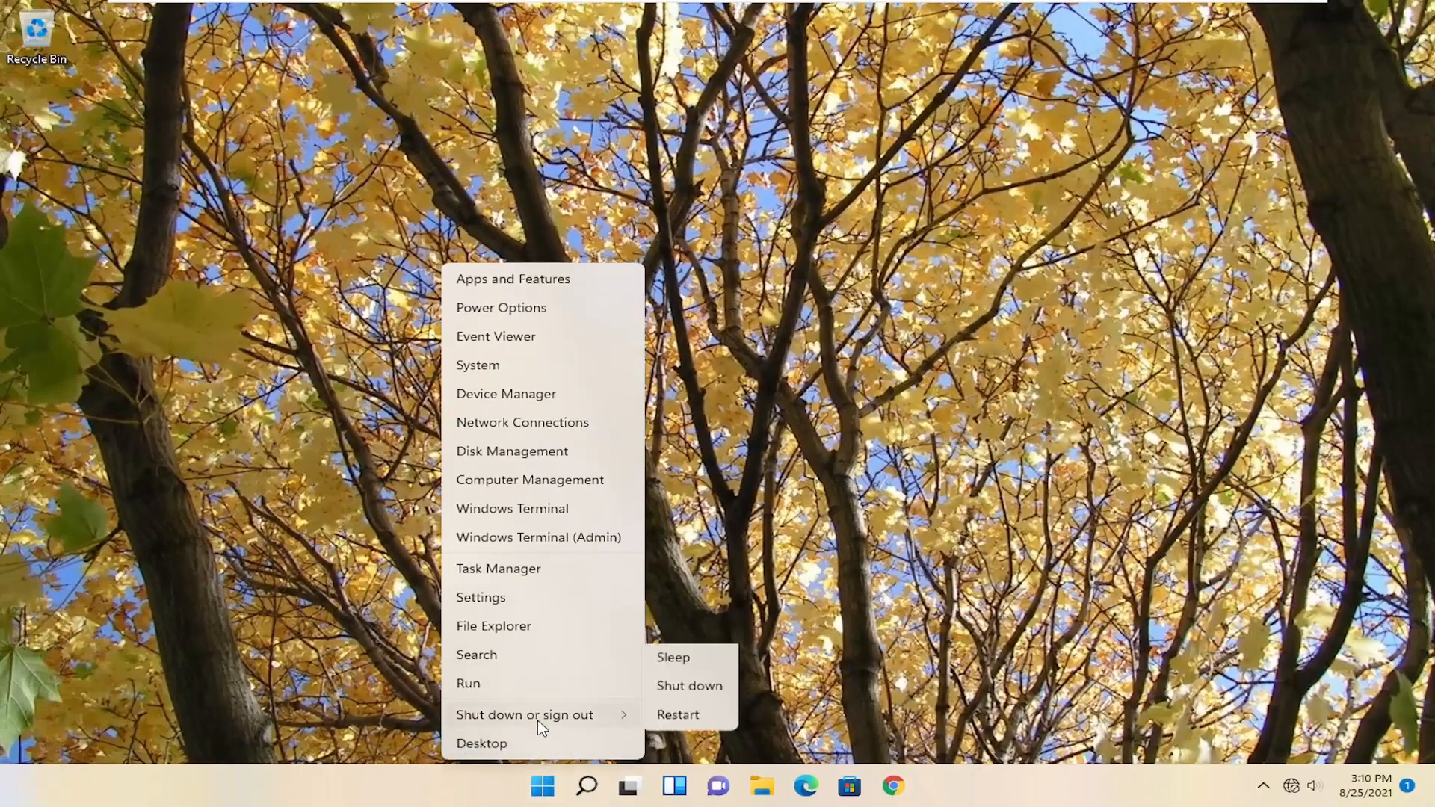
Restart the computer from the Start menu's shutdown options
{"action": "left_click", "coordinate": [476, 655]}
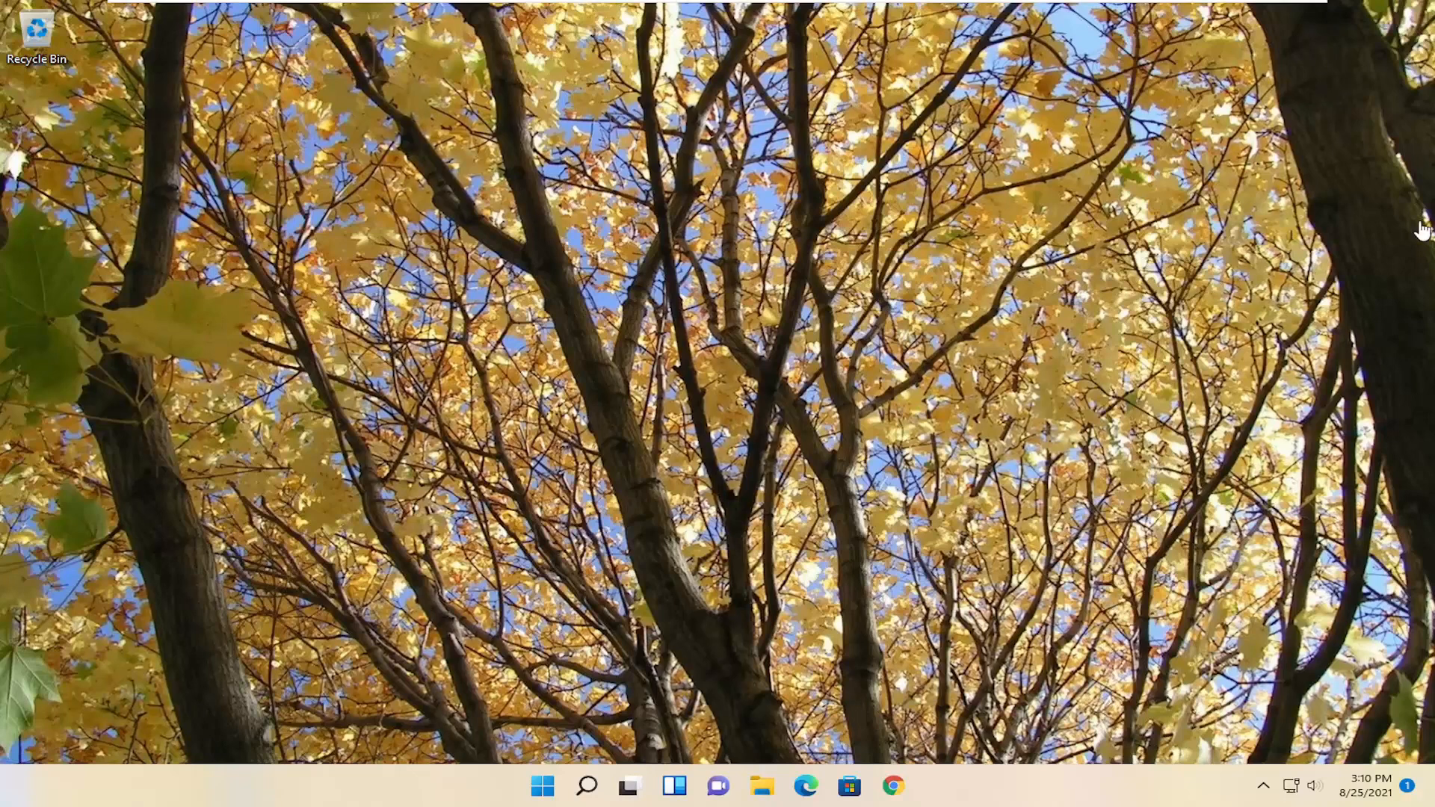
{"action": "mouse_move", "coordinate": [742, 466]}
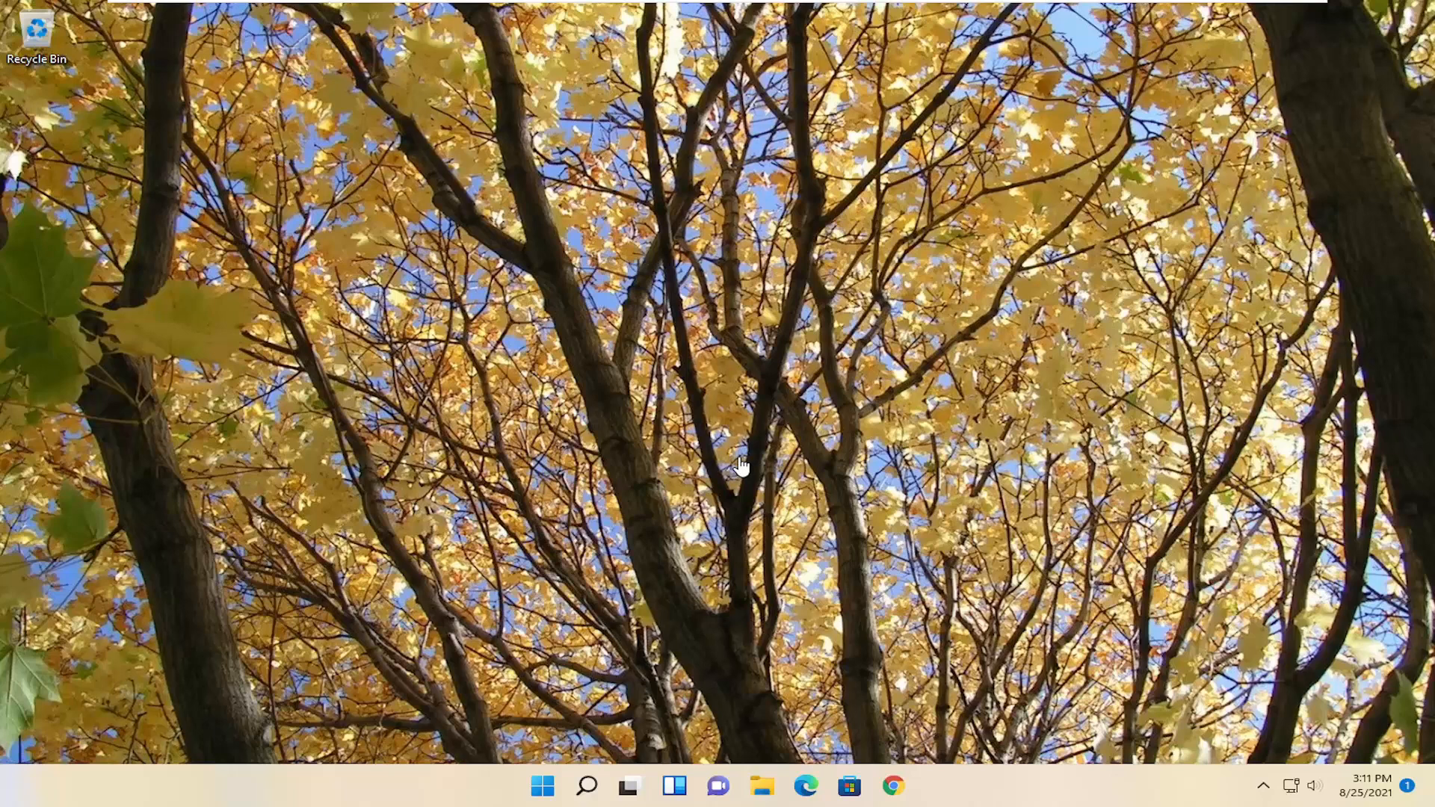
{"action": "mouse_move", "coordinate": [220, 450]}
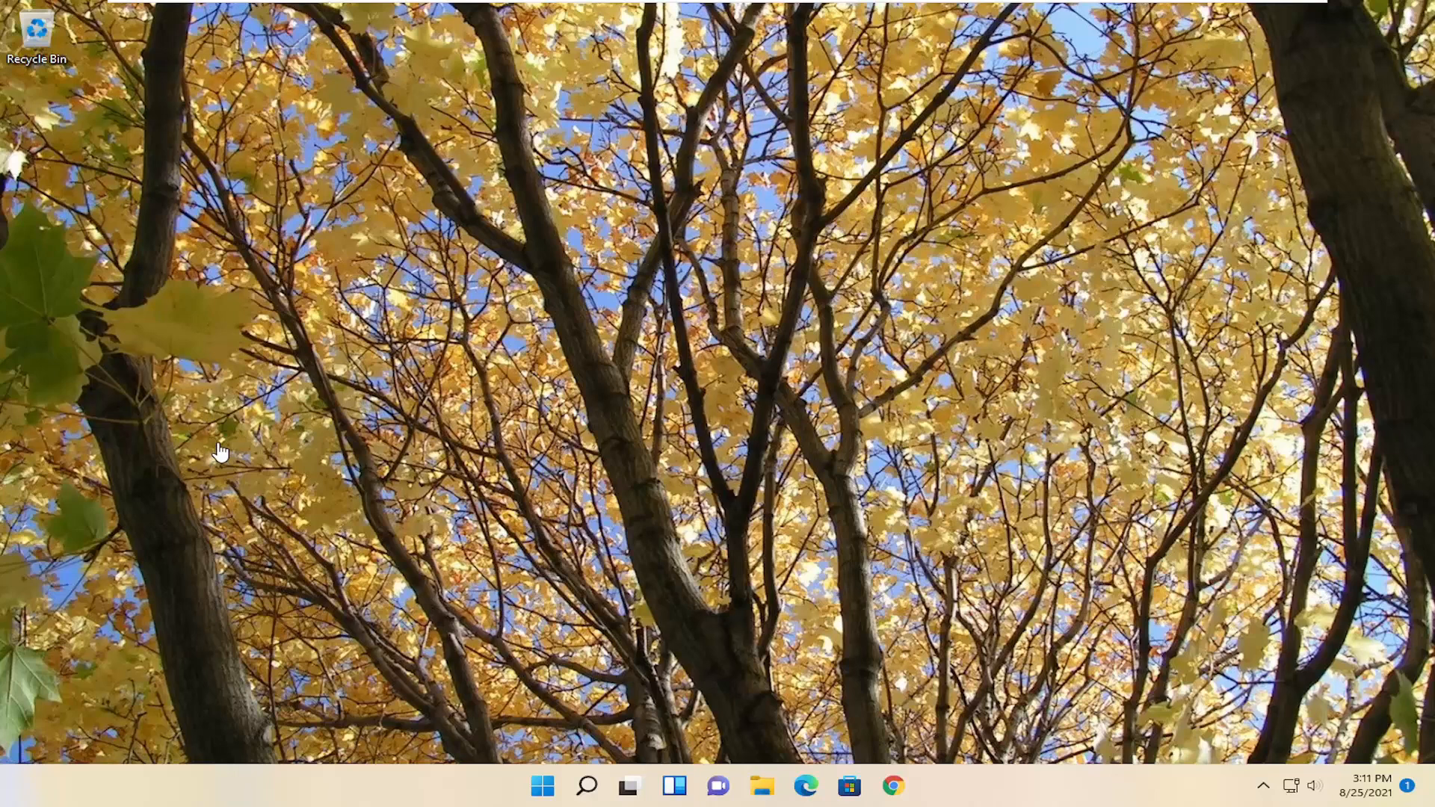
{"action": "mouse_move", "coordinate": [567, 713]}
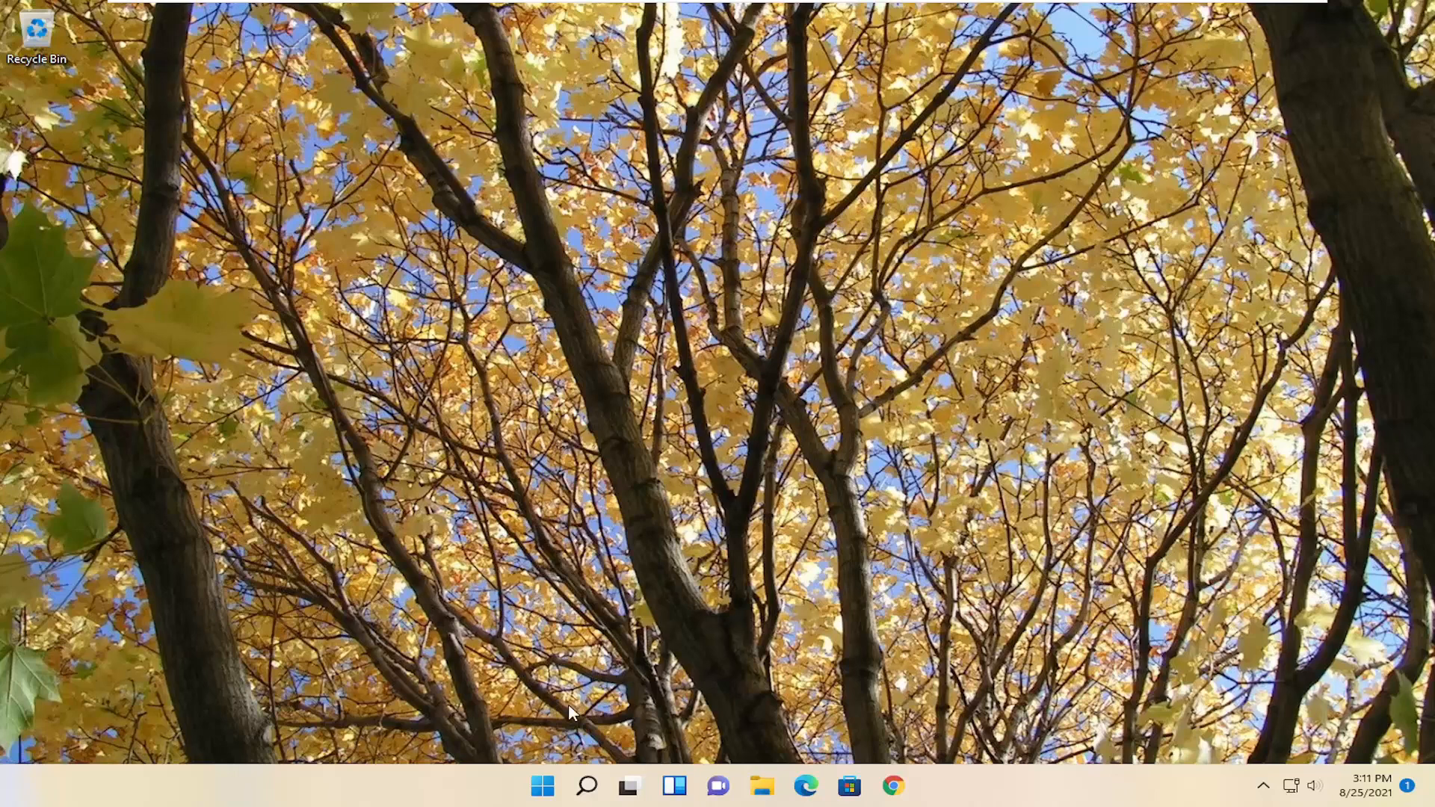
Search the taskbar for 'settings' and launch the Settings app
{"action": "left_click", "coordinate": [587, 785]}
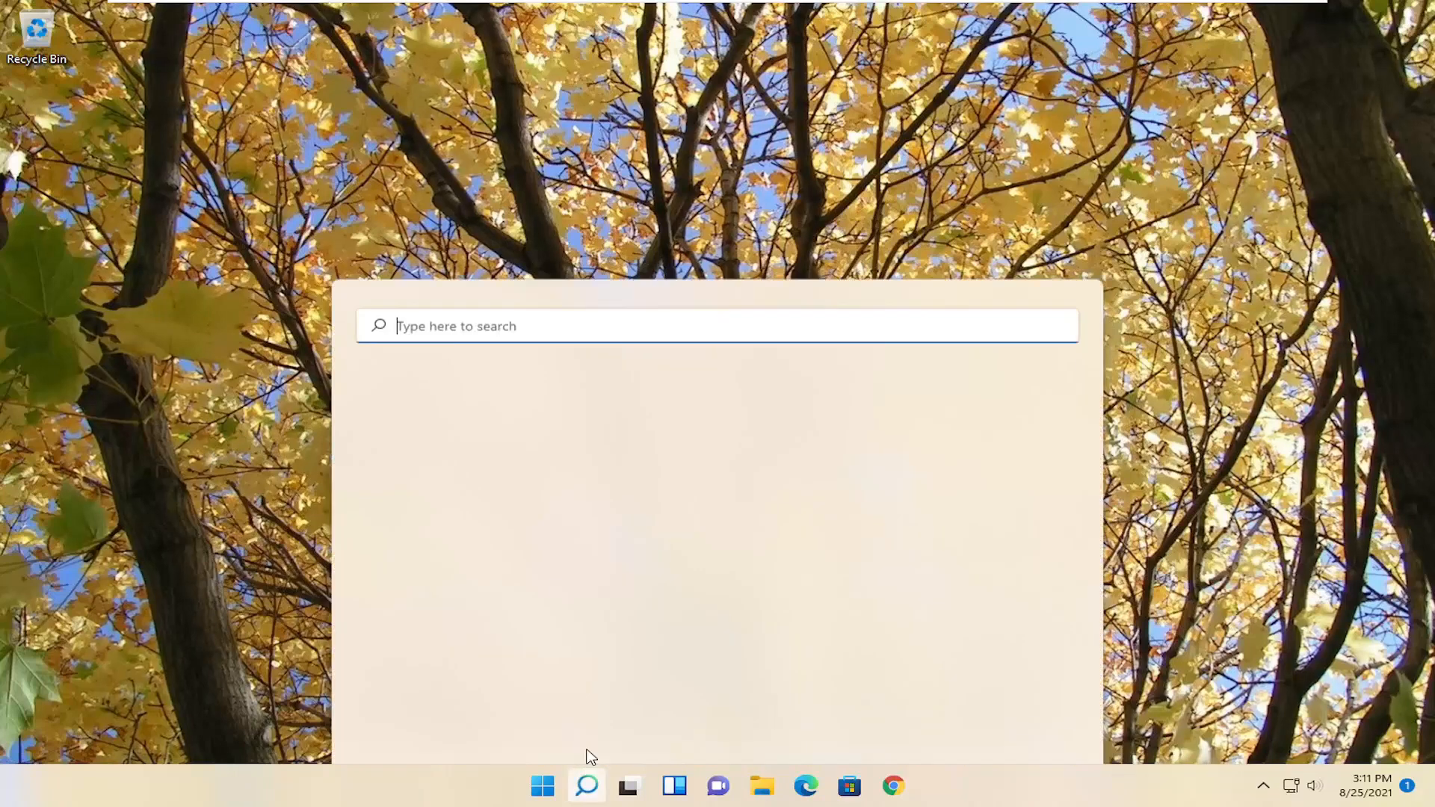
{"action": "left_click", "coordinate": [587, 786]}
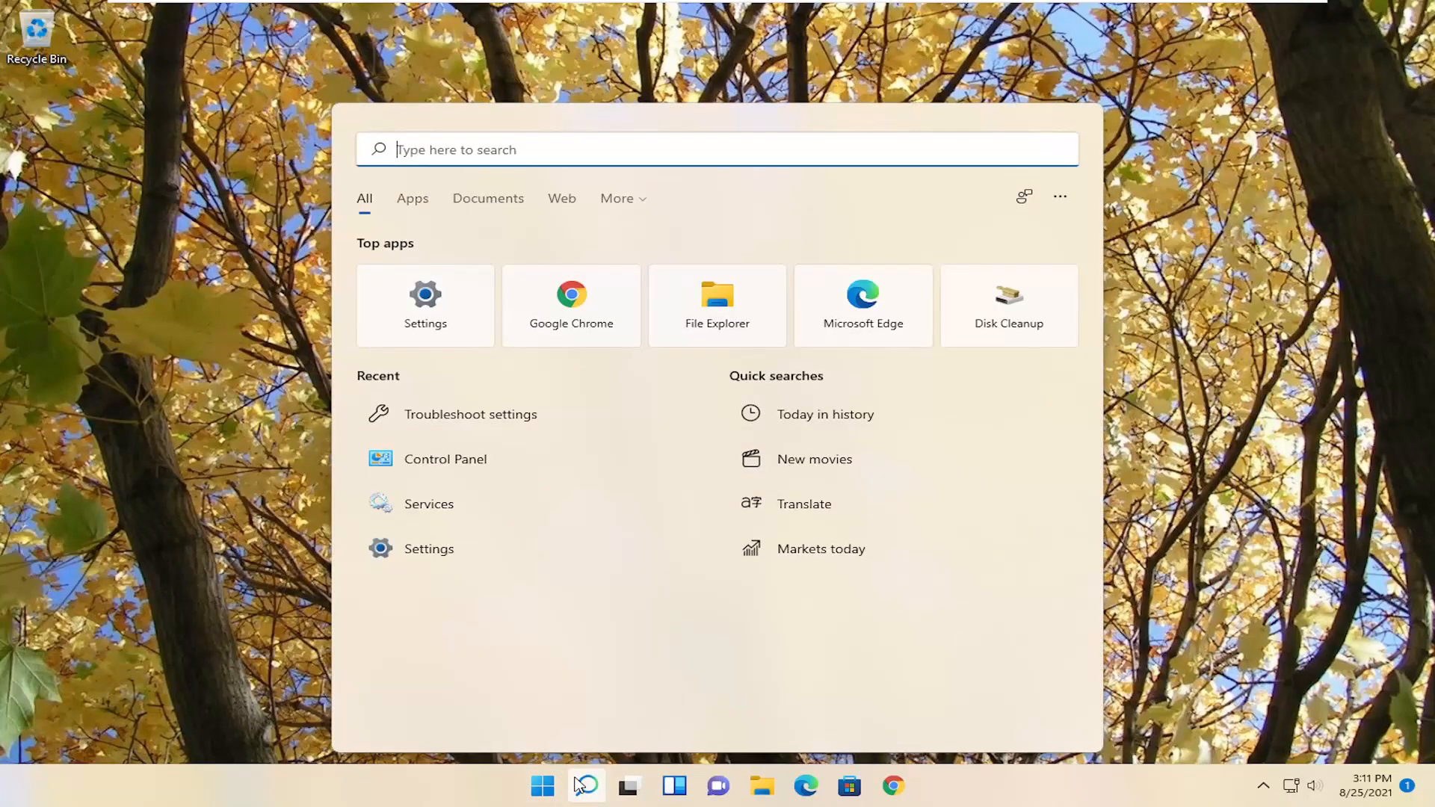
{"action": "type", "text": "settings"}
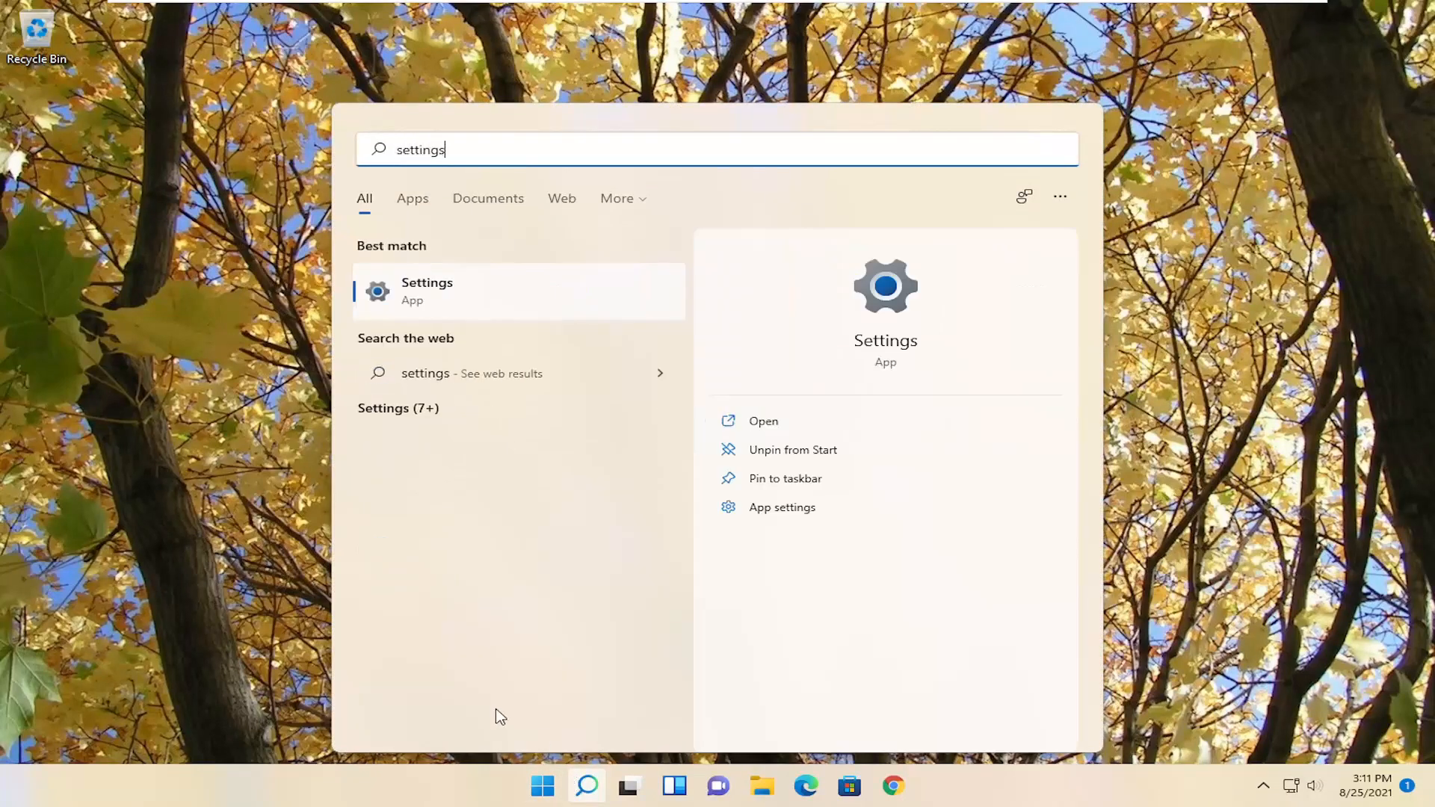
{"action": "left_click", "coordinate": [427, 290]}
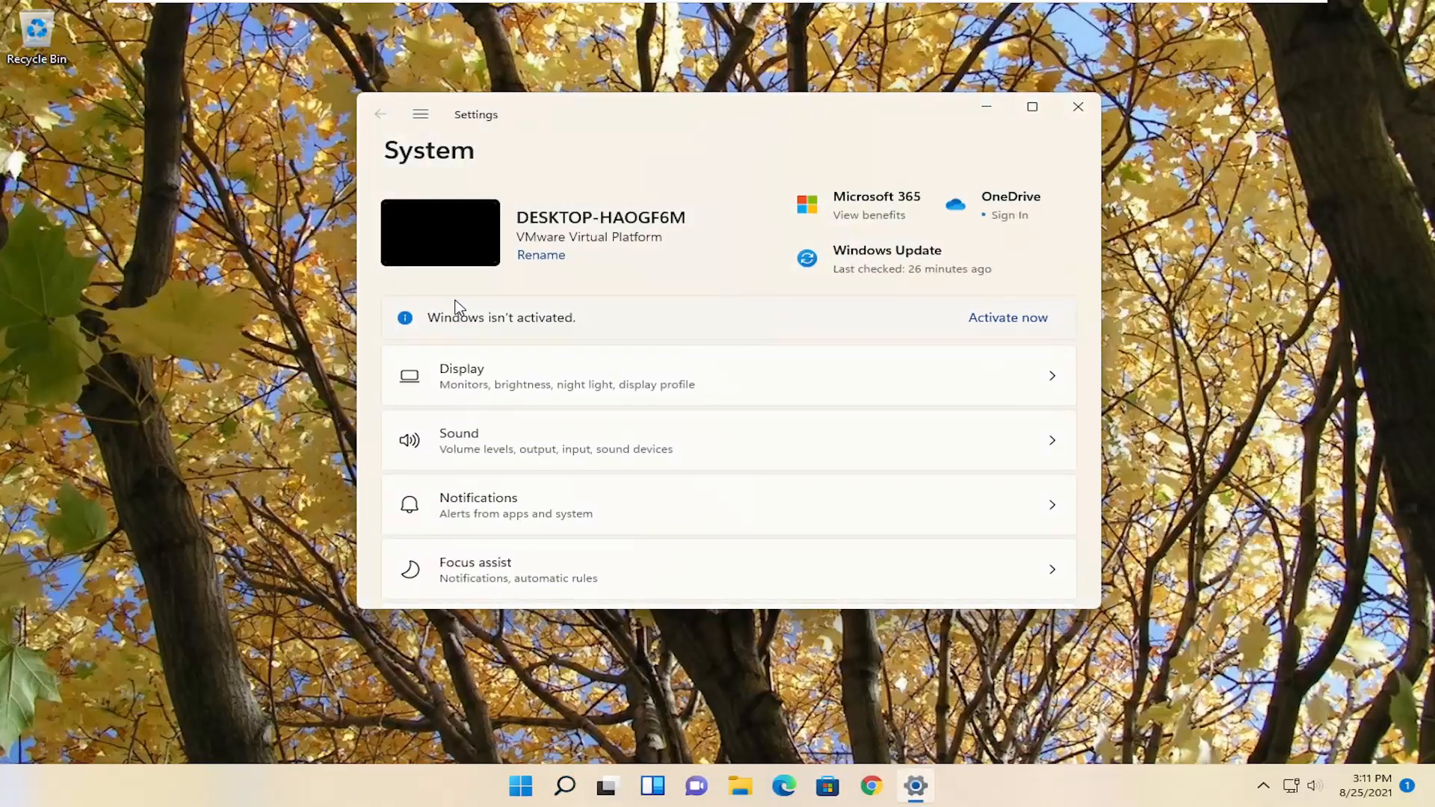
{"action": "mouse_move", "coordinate": [420, 114]}
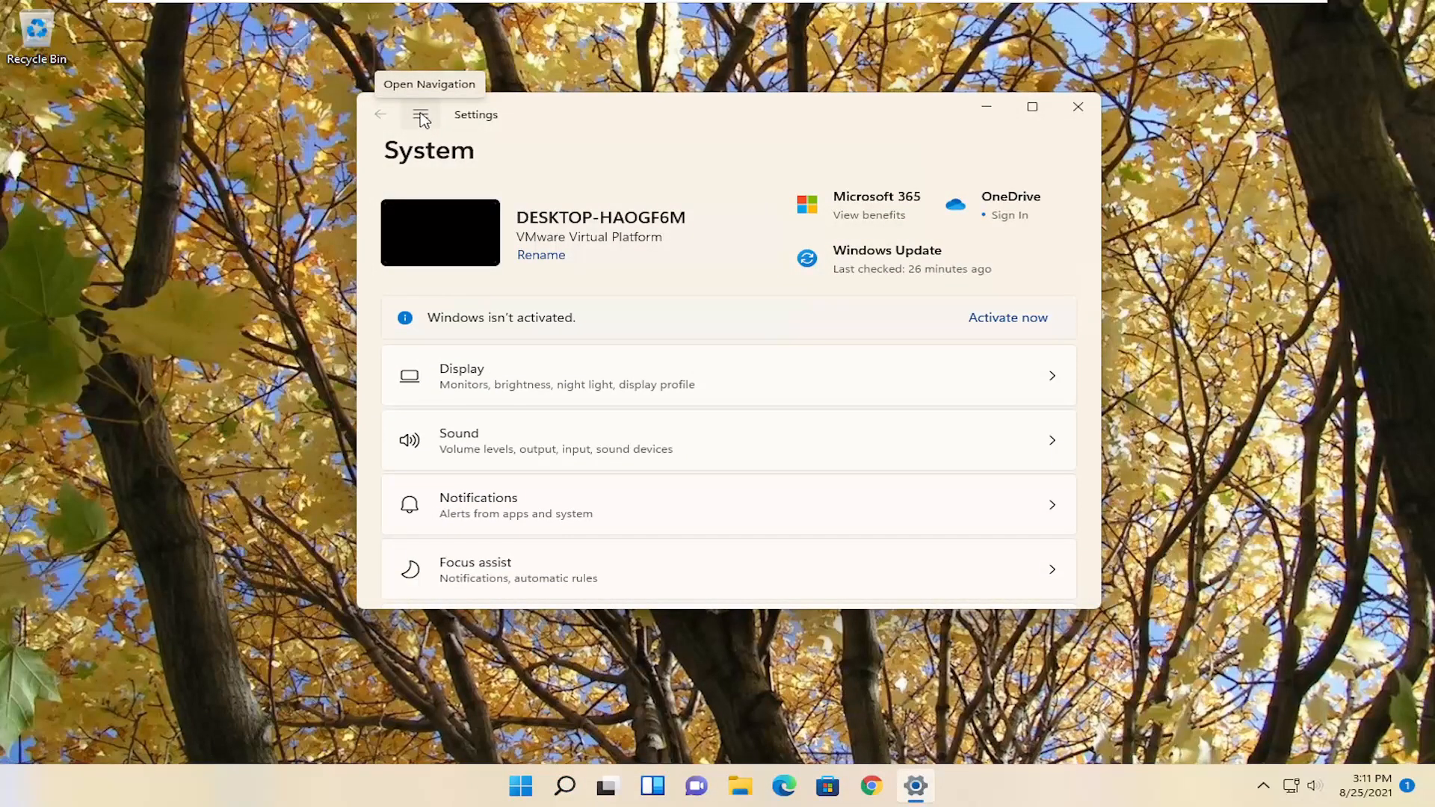
Navigate to Network & internet > Advanced network settings, where Network reset is listed
{"action": "left_click", "coordinate": [420, 114]}
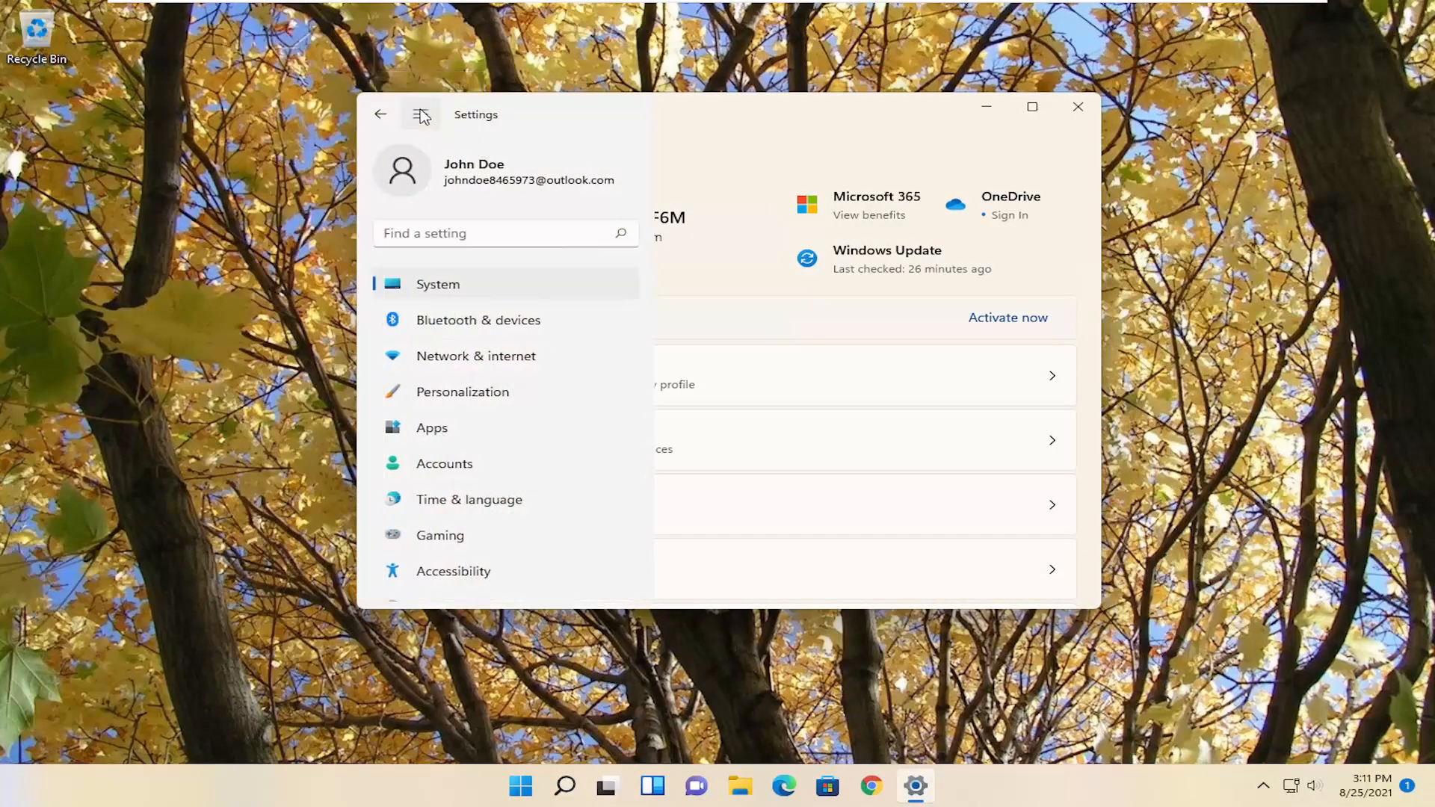
{"action": "mouse_move", "coordinate": [477, 355]}
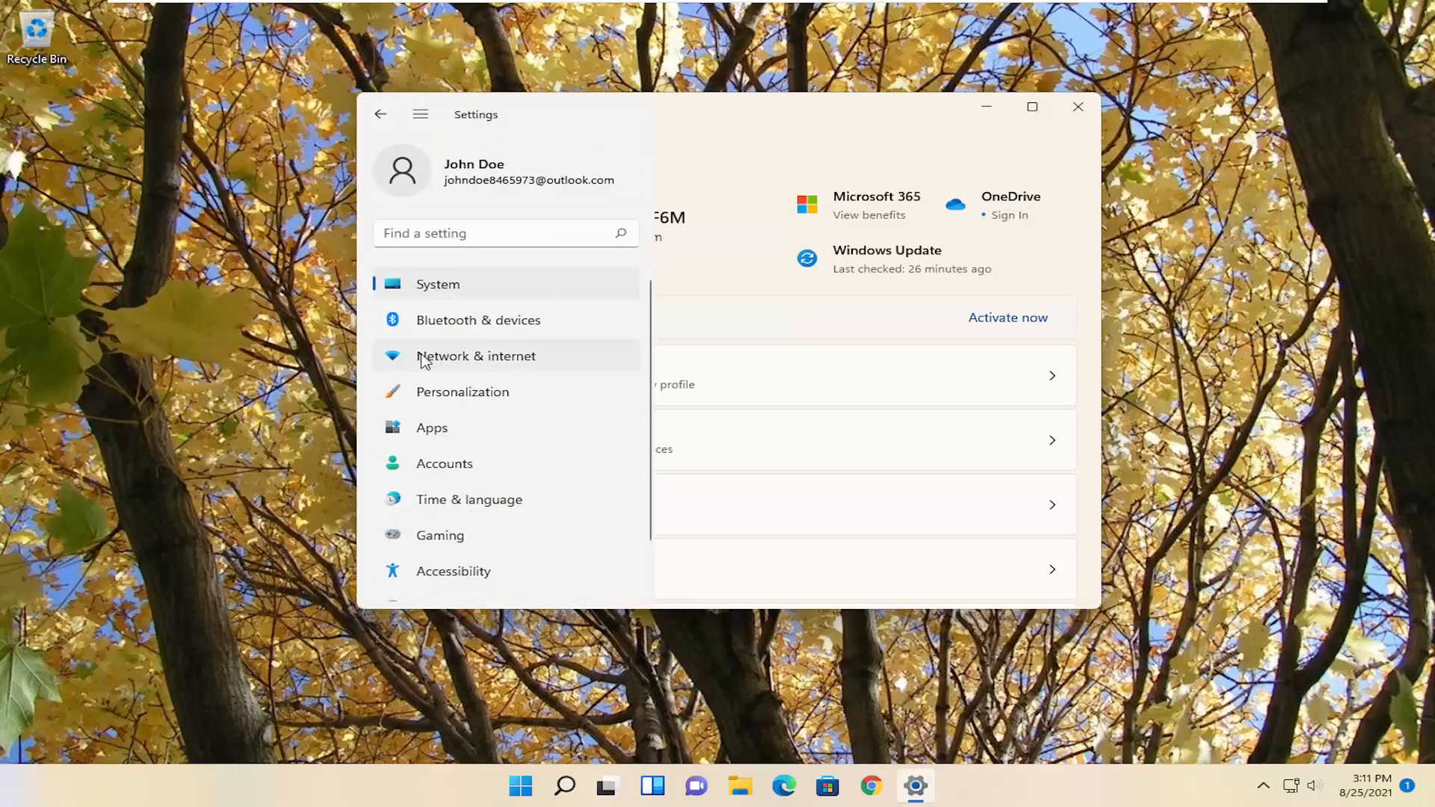
{"action": "left_click", "coordinate": [476, 355]}
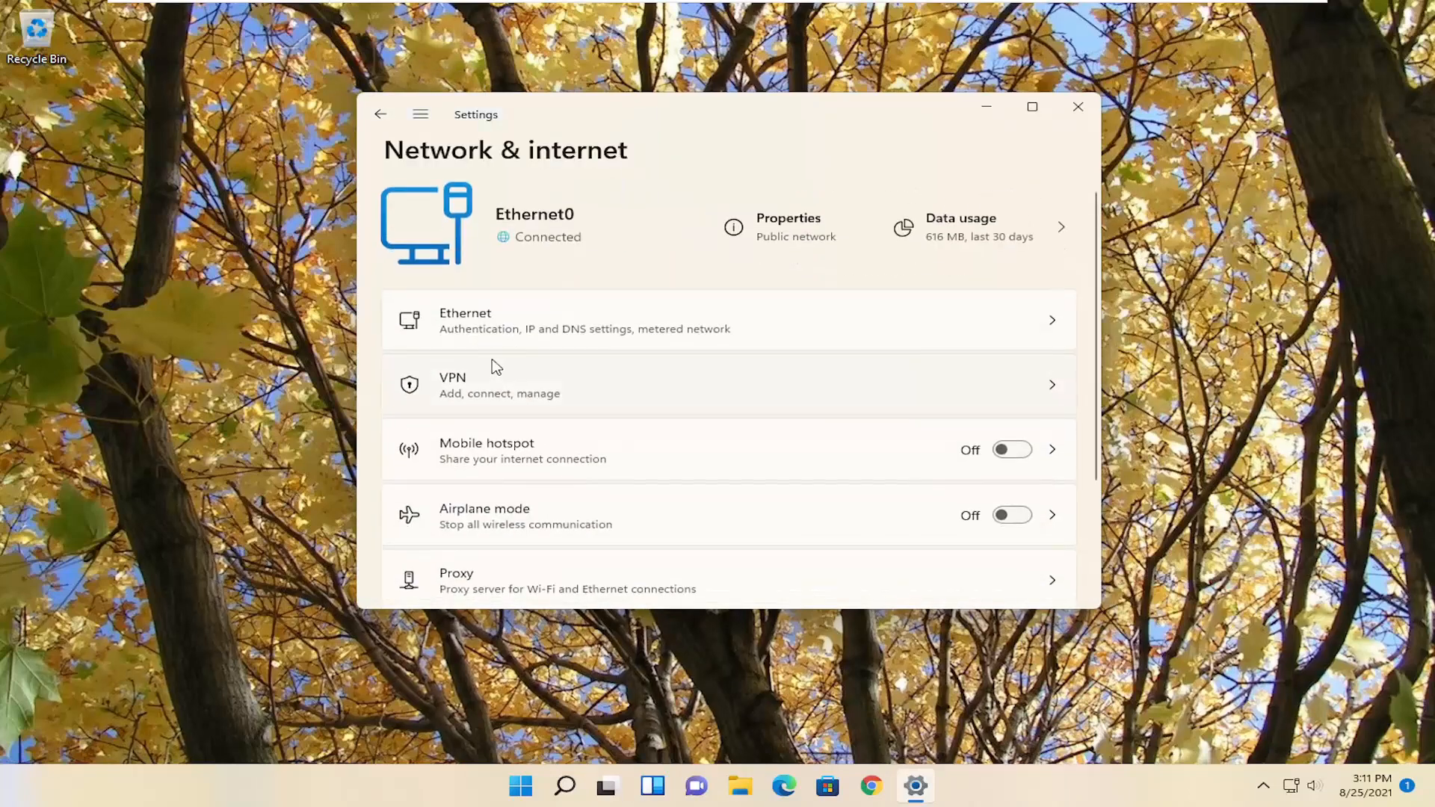
{"action": "scroll", "scroll_direction": "down", "scroll_amount": 3}
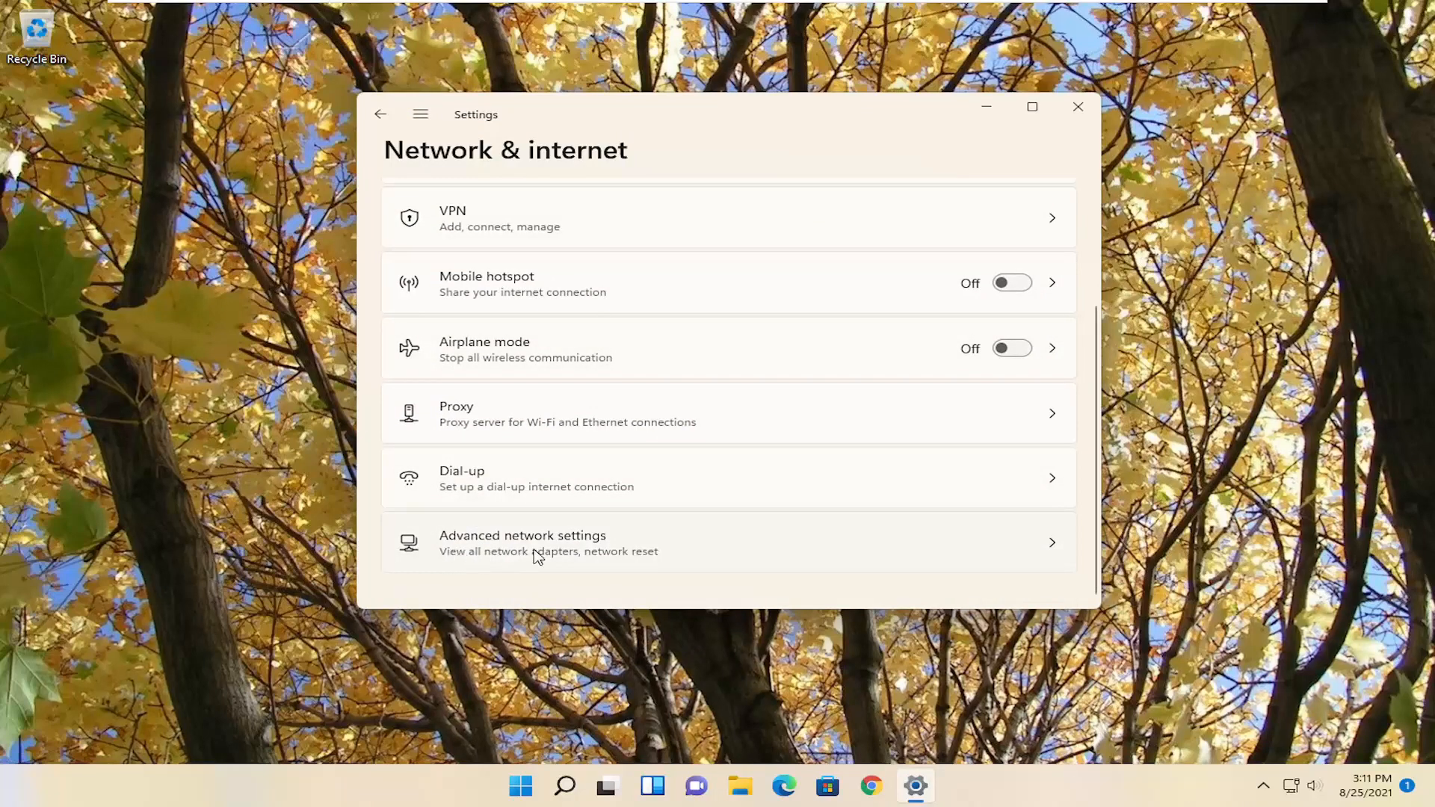
{"action": "left_click", "coordinate": [523, 543]}
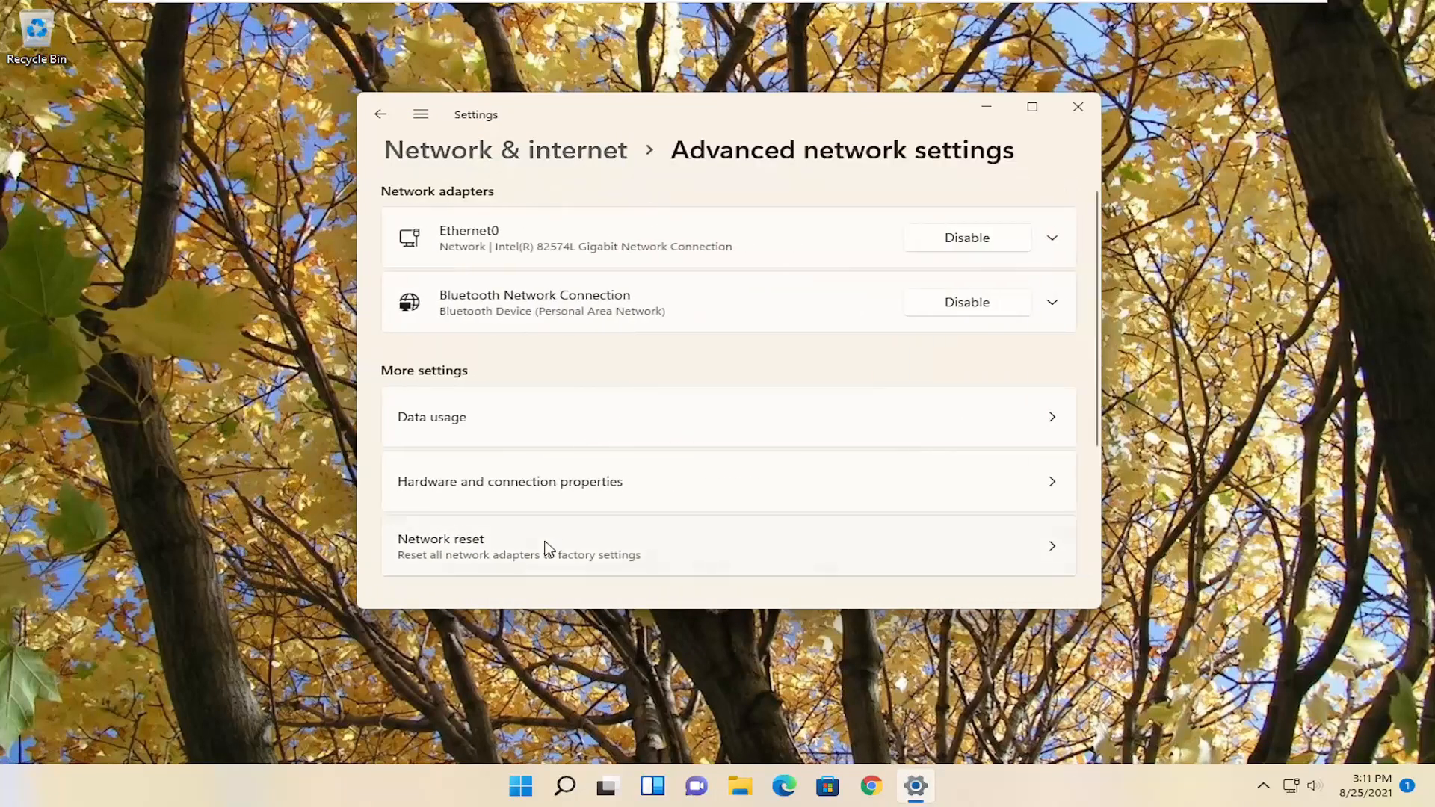
{"action": "scroll", "scroll_direction": "down", "scroll_amount": 3}
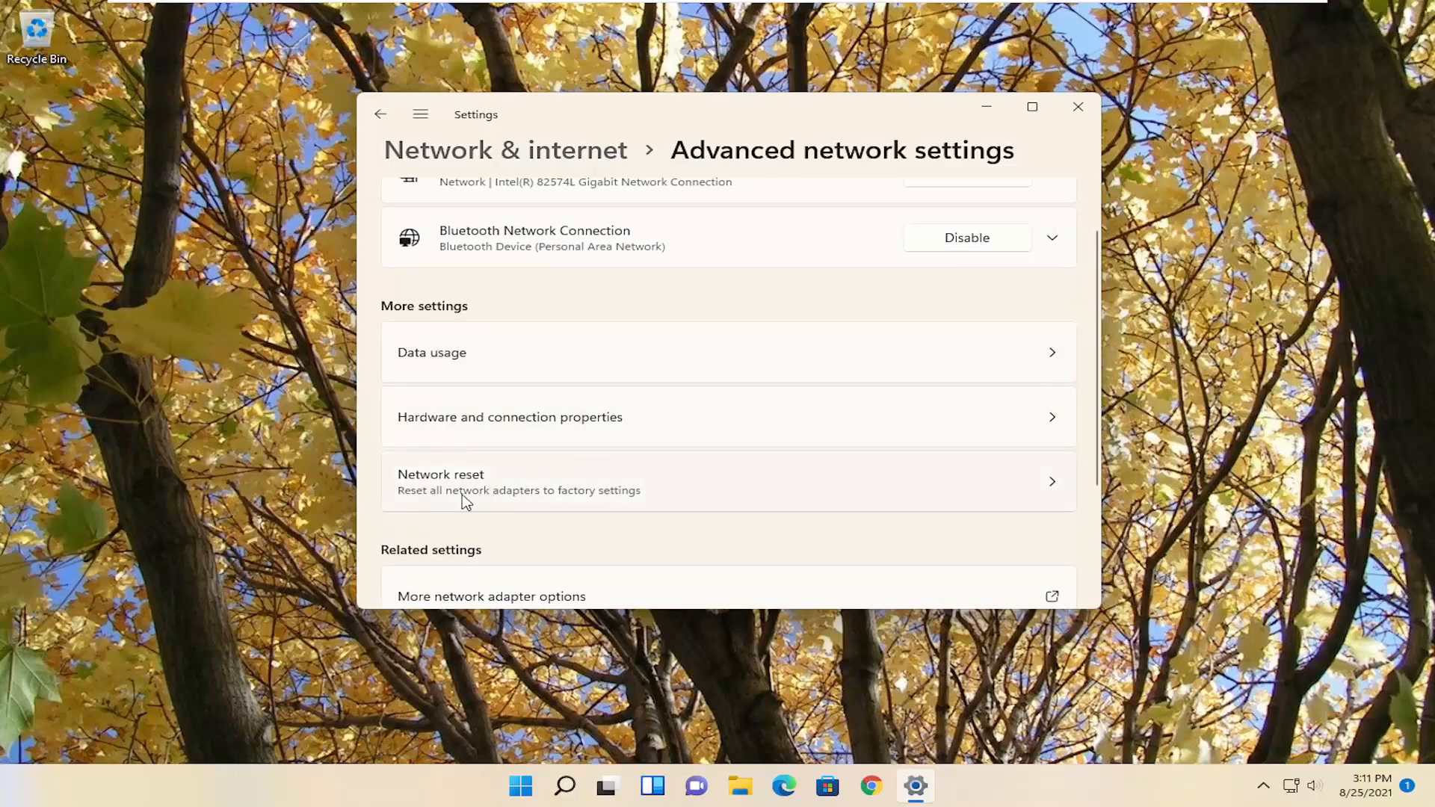
{"action": "mouse_move", "coordinate": [600, 503]}
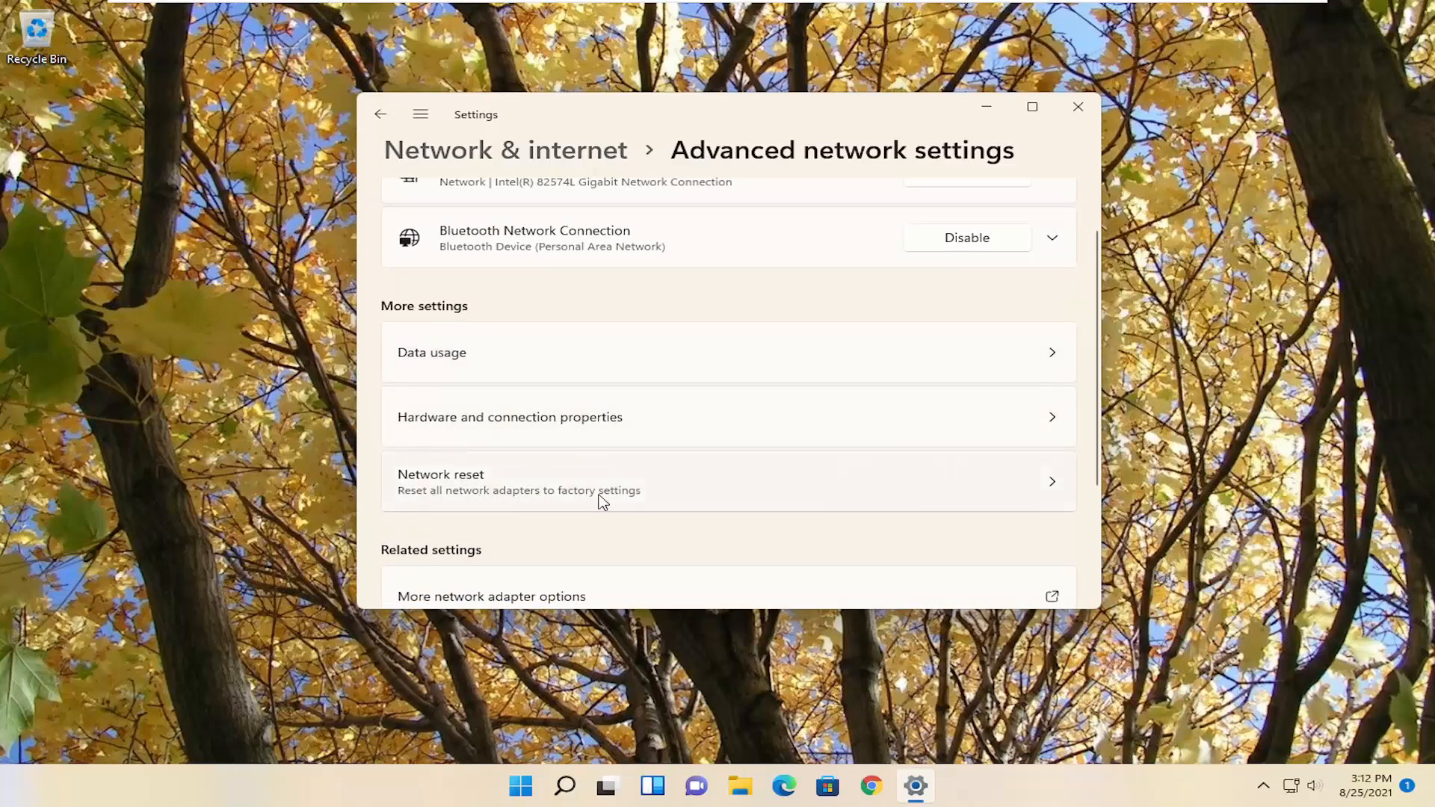
Run Network reset with Reset now and confirm Yes to restore all adapters to factory settings
{"action": "left_click", "coordinate": [727, 481]}
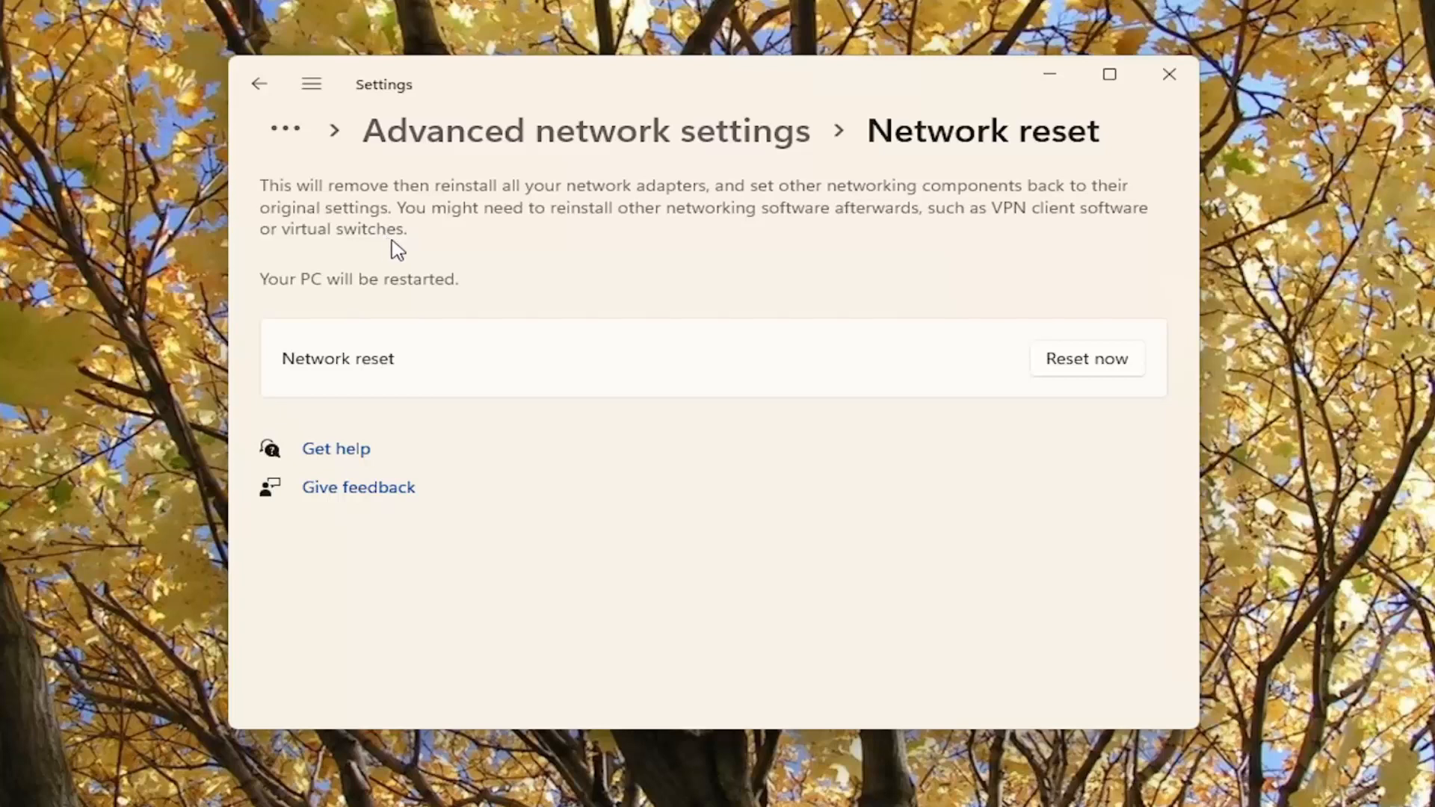
{"action": "mouse_move", "coordinate": [979, 262]}
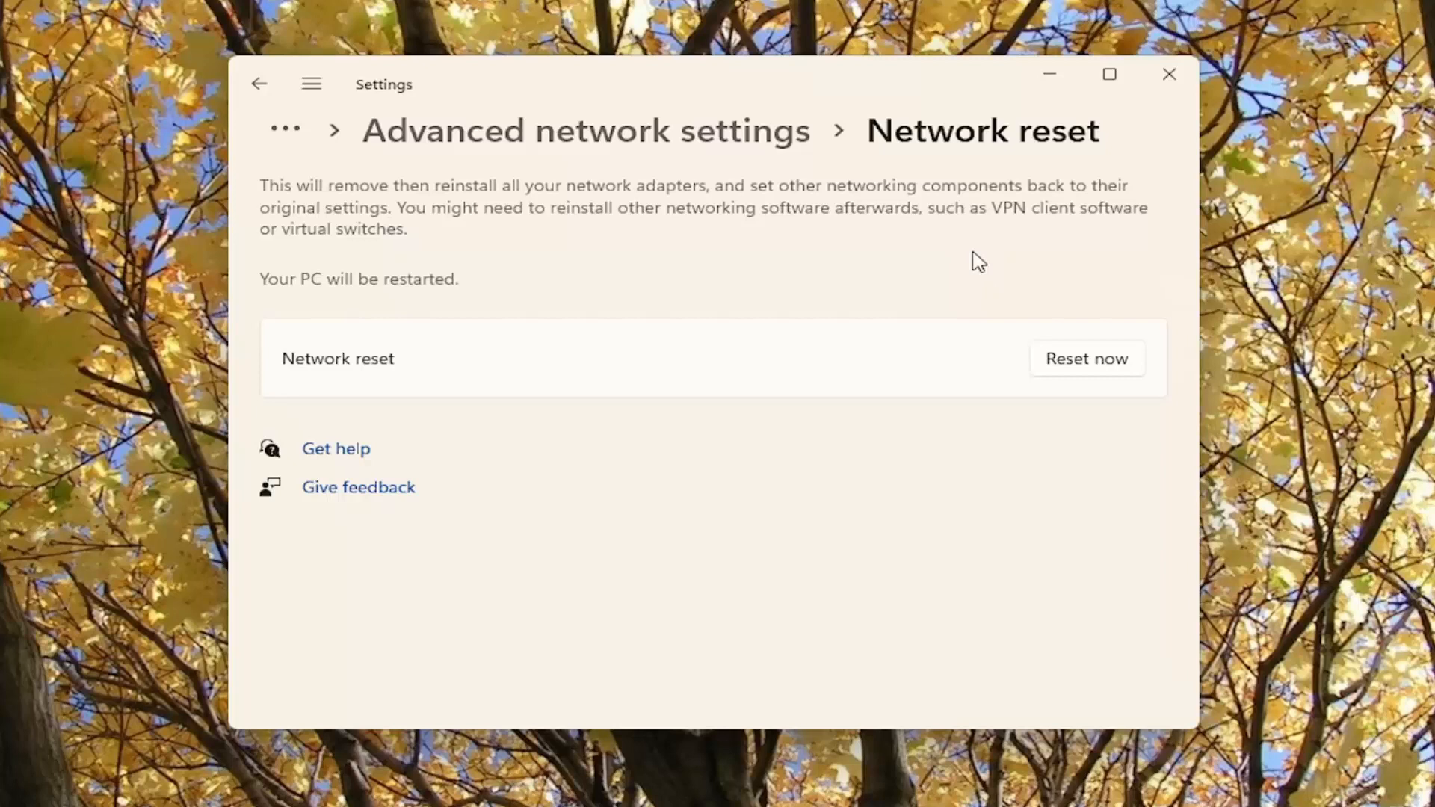
{"action": "mouse_move", "coordinate": [397, 267]}
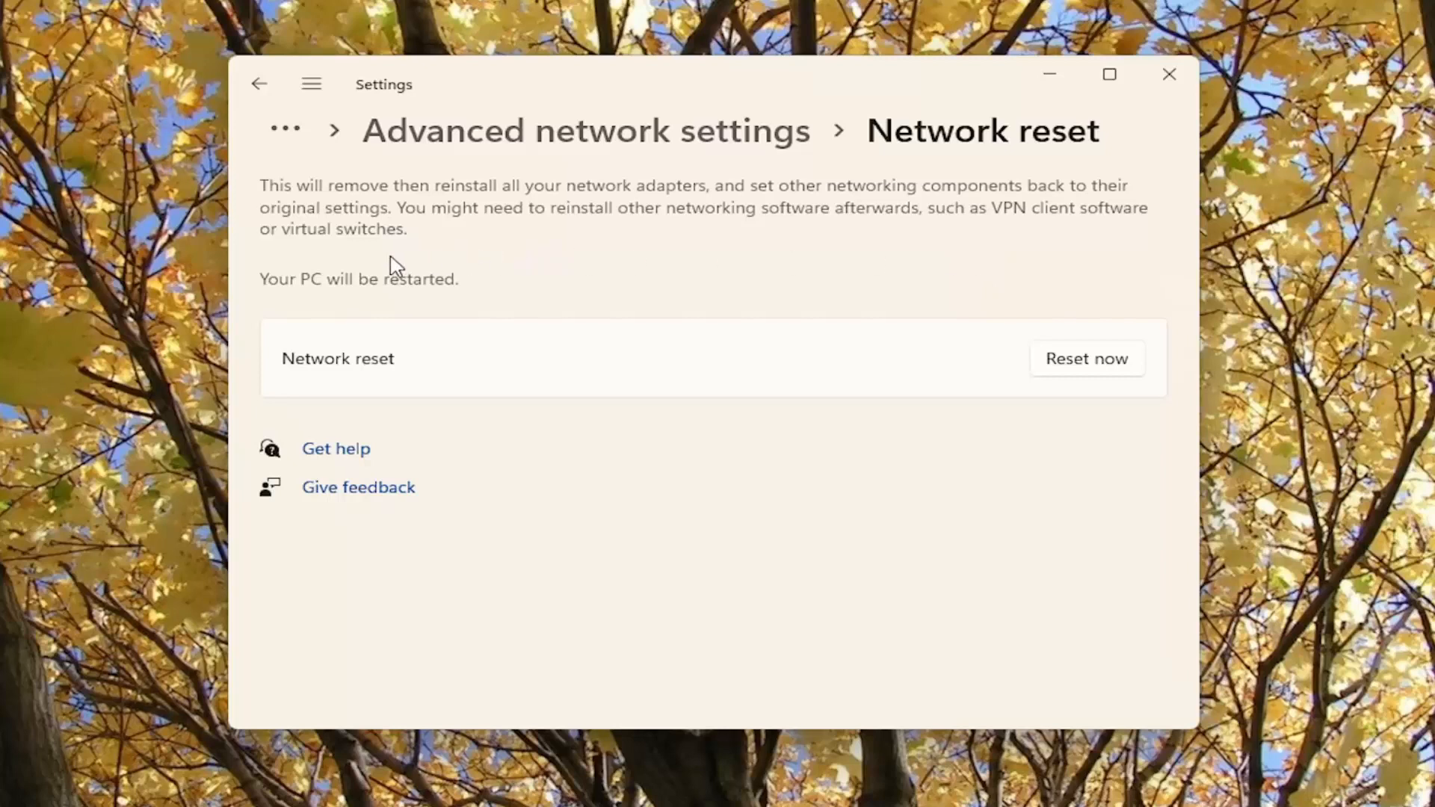
{"action": "mouse_move", "coordinate": [335, 311]}
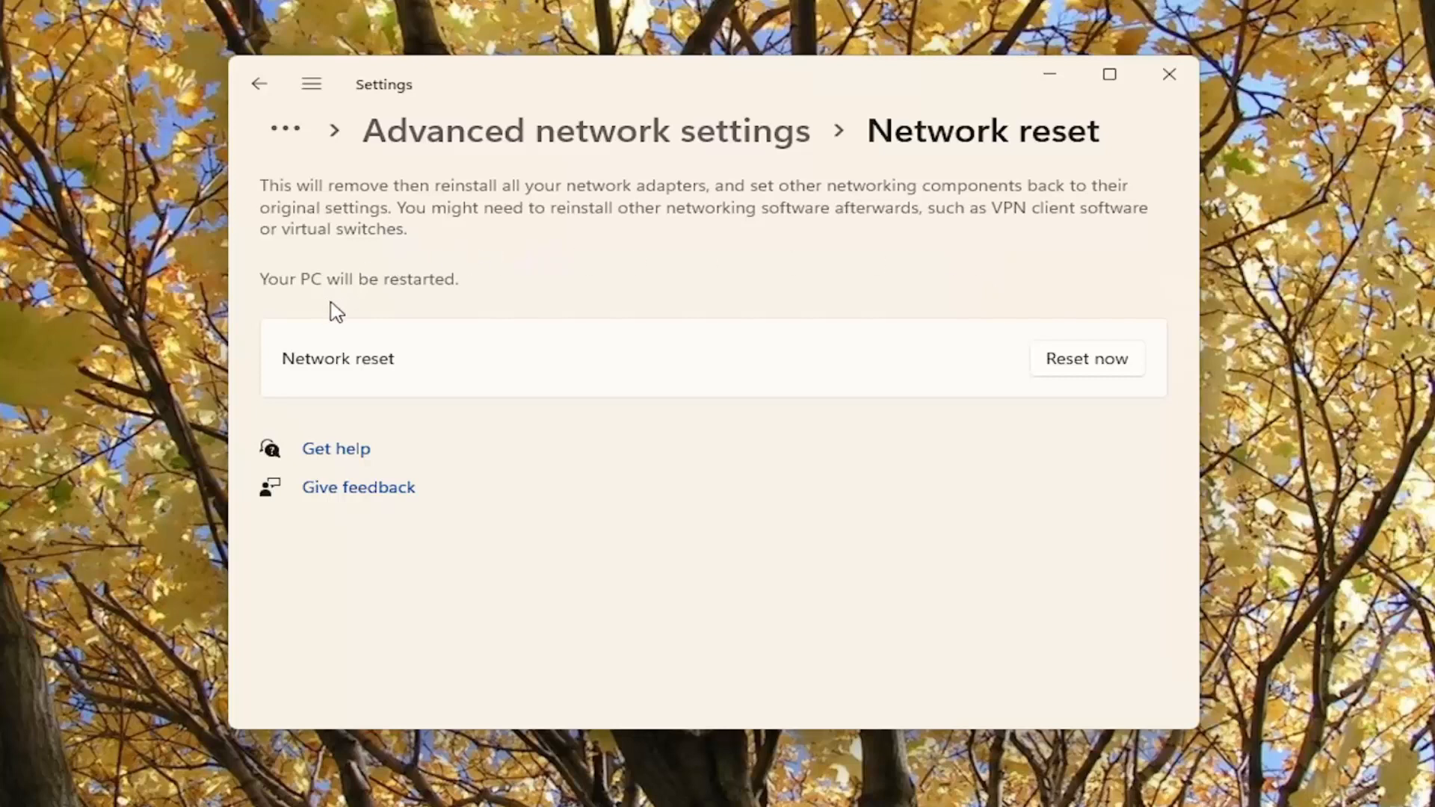
{"action": "left_click", "coordinate": [1087, 359]}
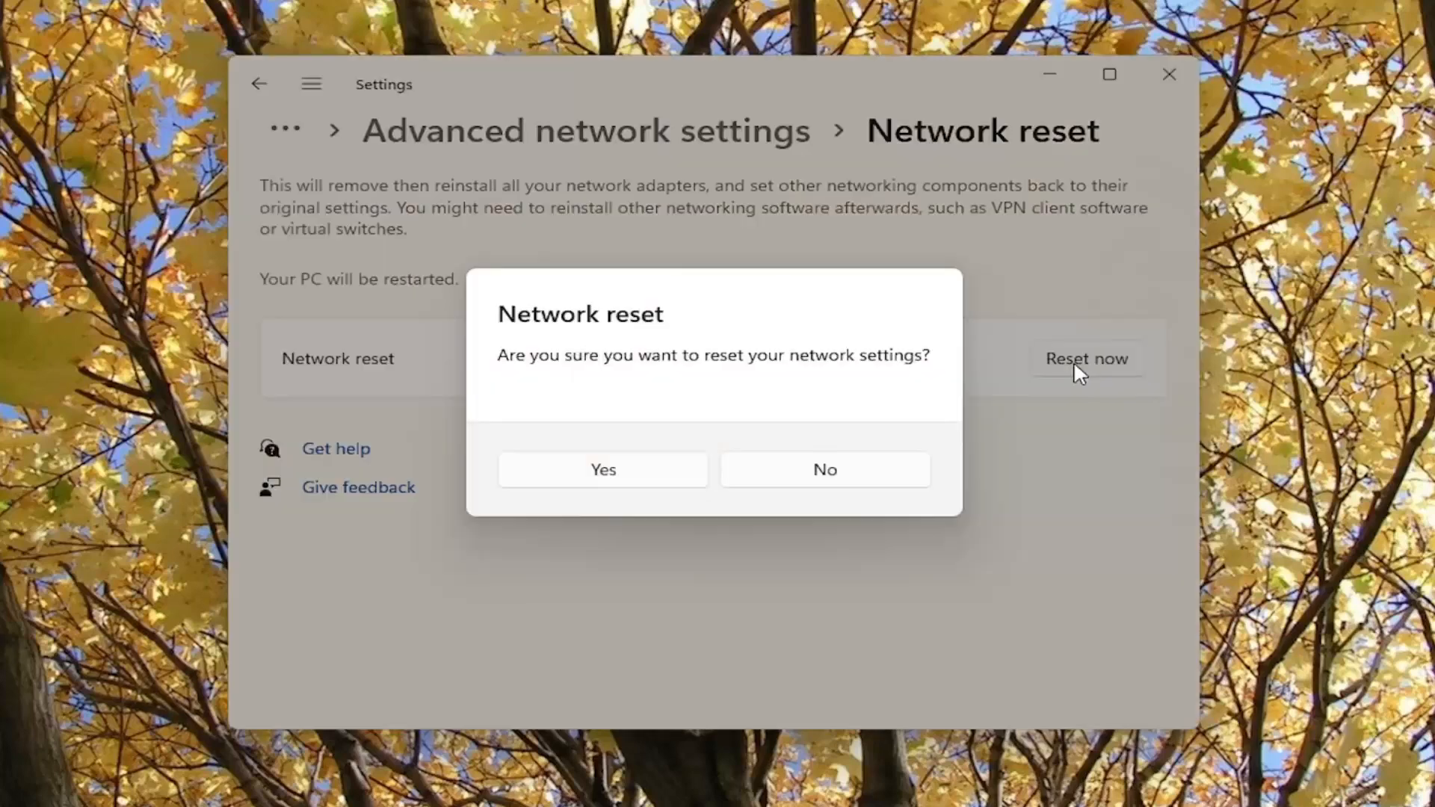
{"action": "mouse_move", "coordinate": [926, 355]}
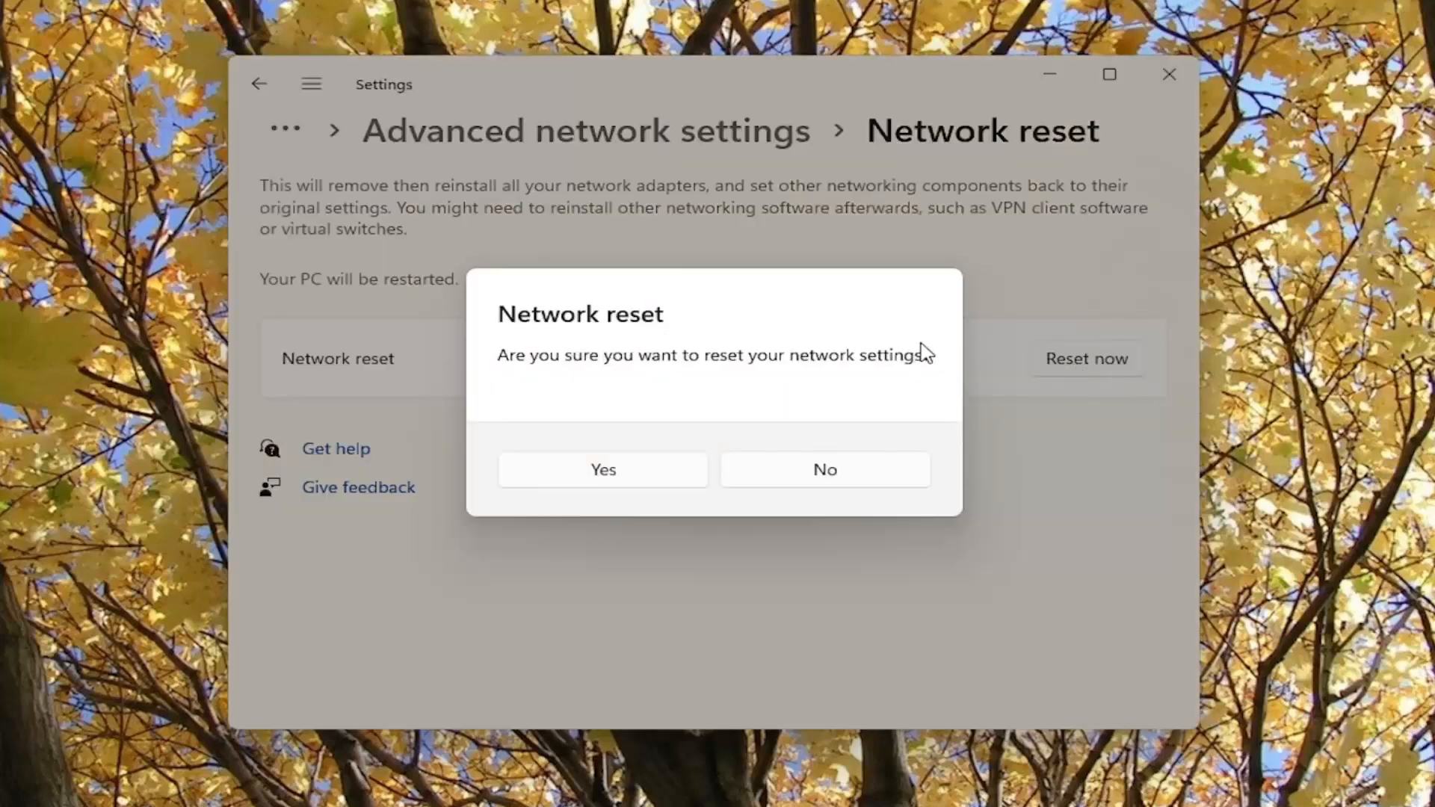
{"action": "left_click", "coordinate": [823, 469]}
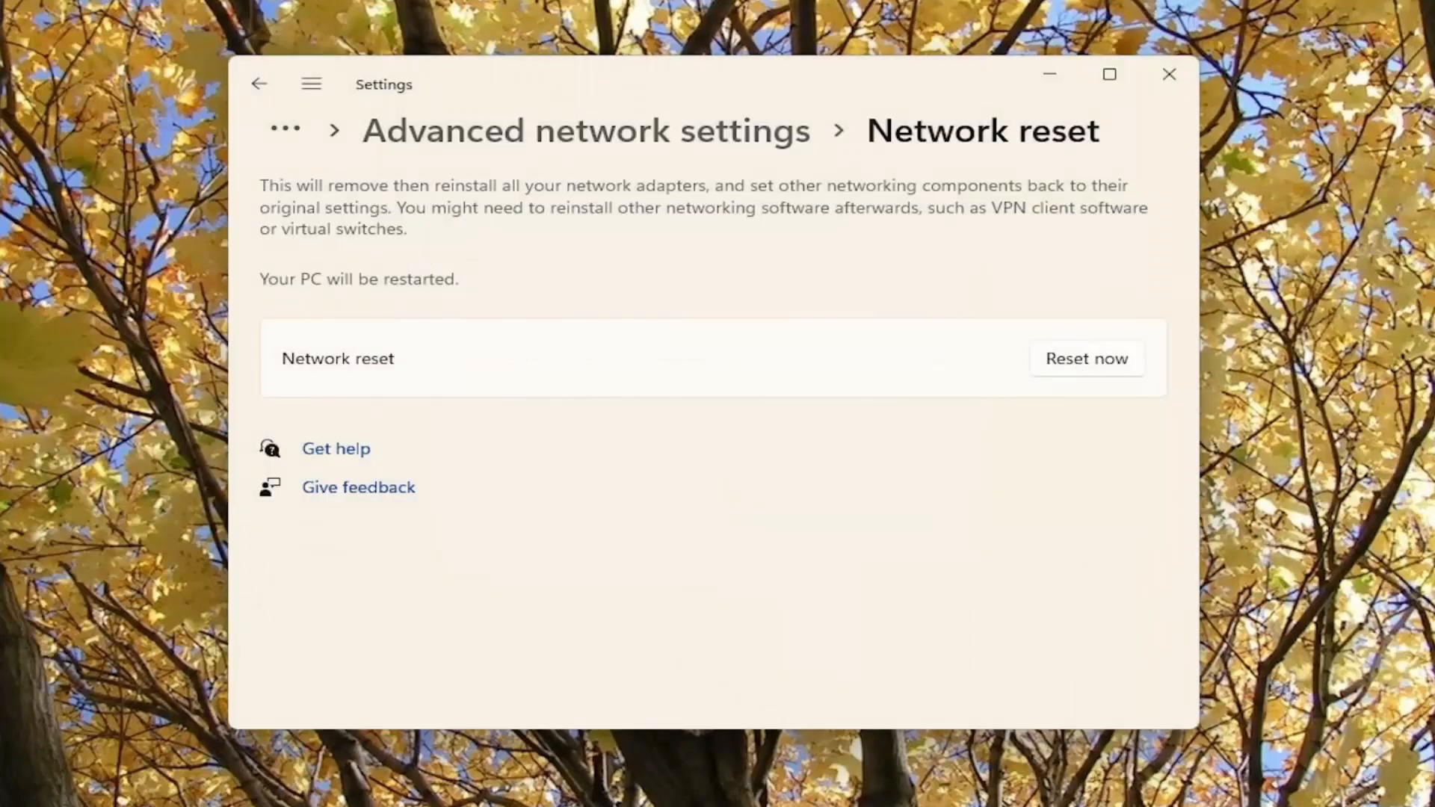
Close the sign-out notice and restart the PC immediately via Start's Shut down or sign out menu
{"action": "left_click", "coordinate": [1086, 358]}
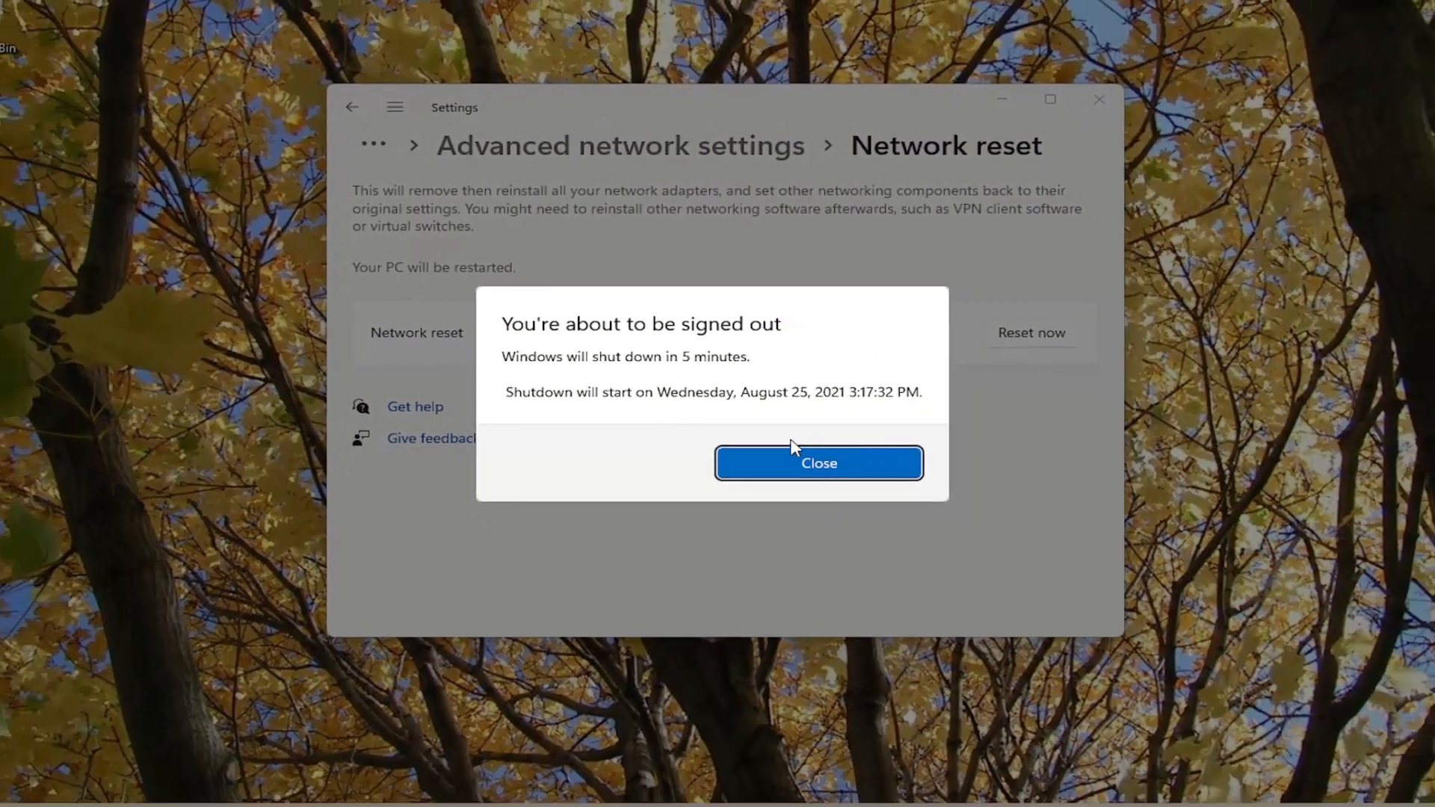
{"action": "left_click", "coordinate": [817, 462]}
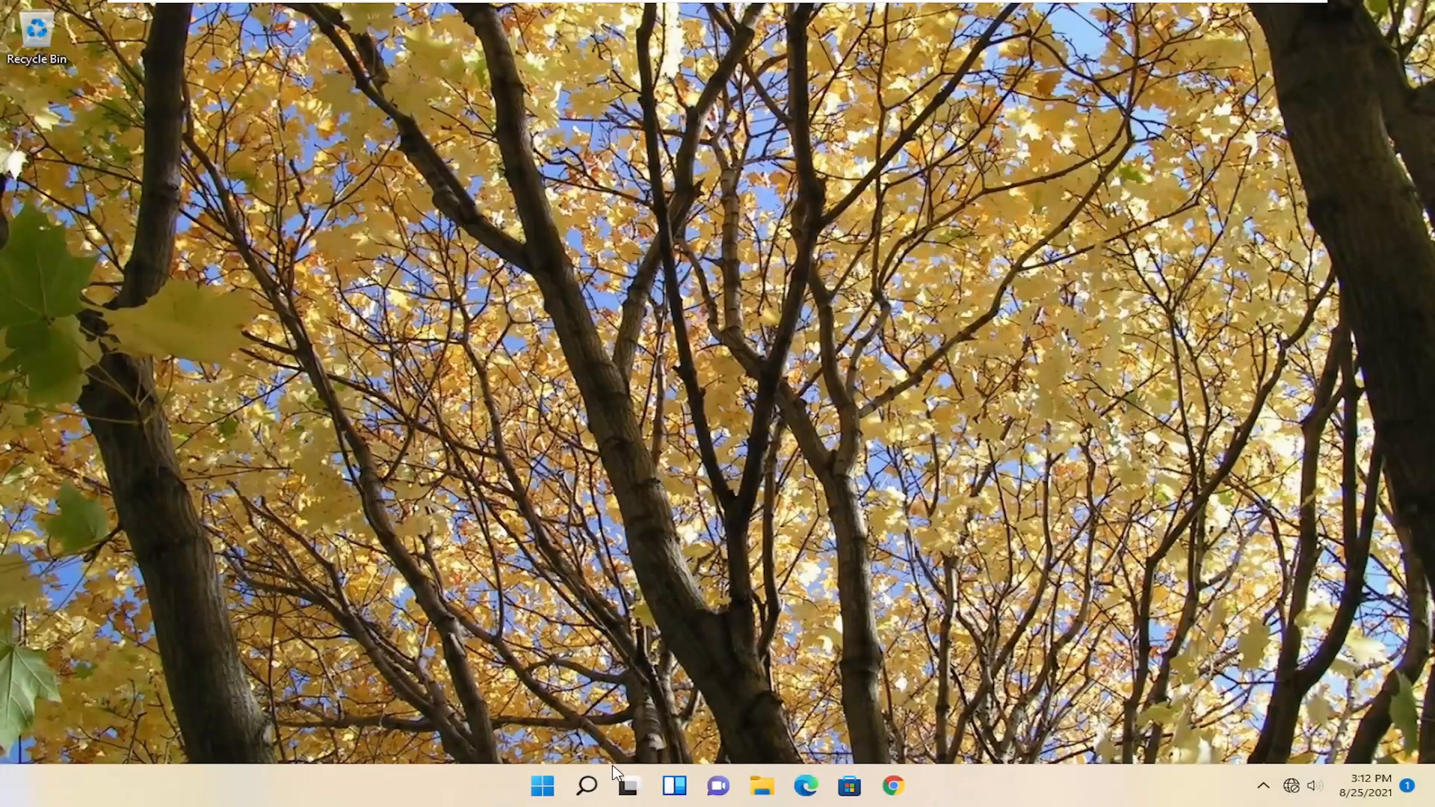
{"action": "right_click", "coordinate": [542, 785]}
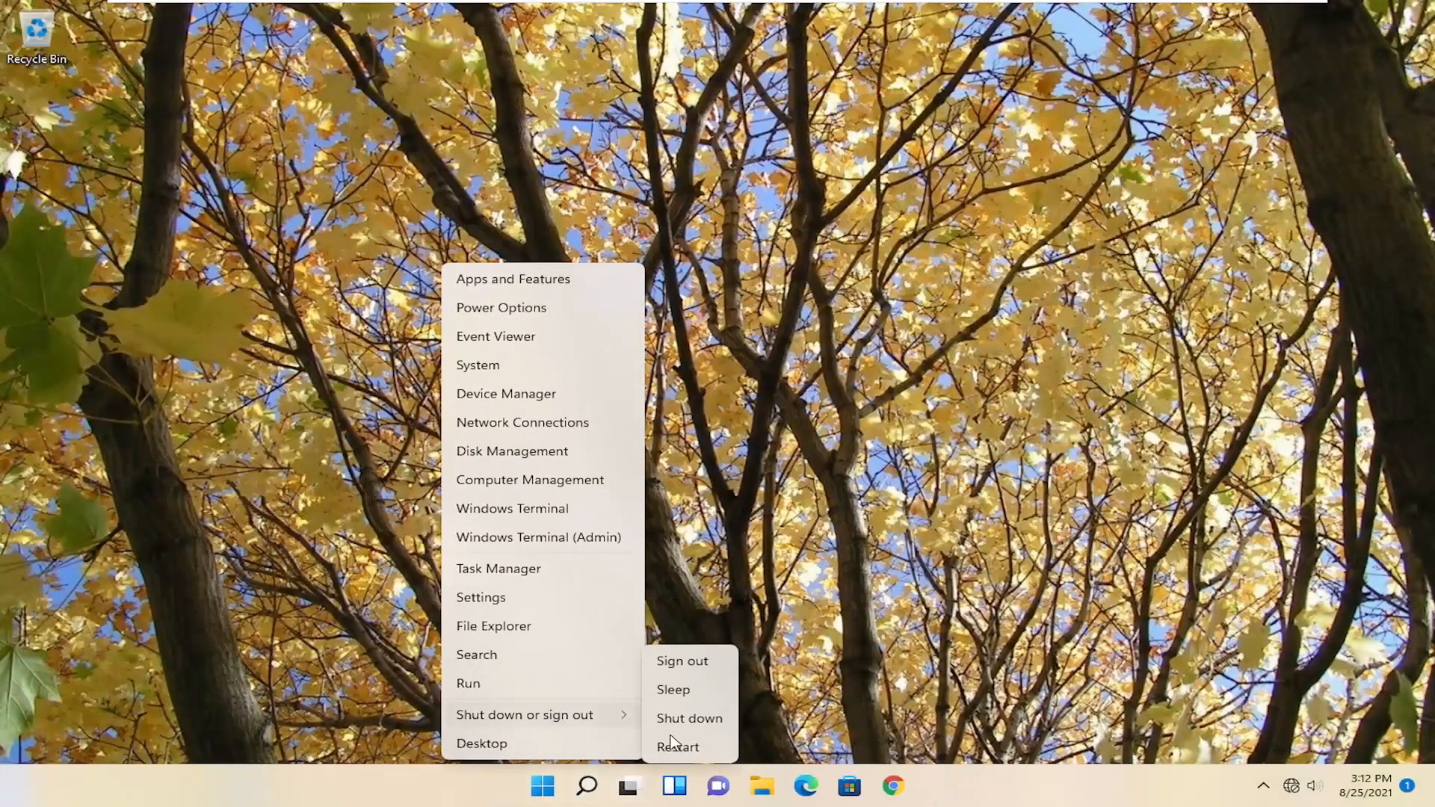
{"action": "left_click", "coordinate": [681, 661]}
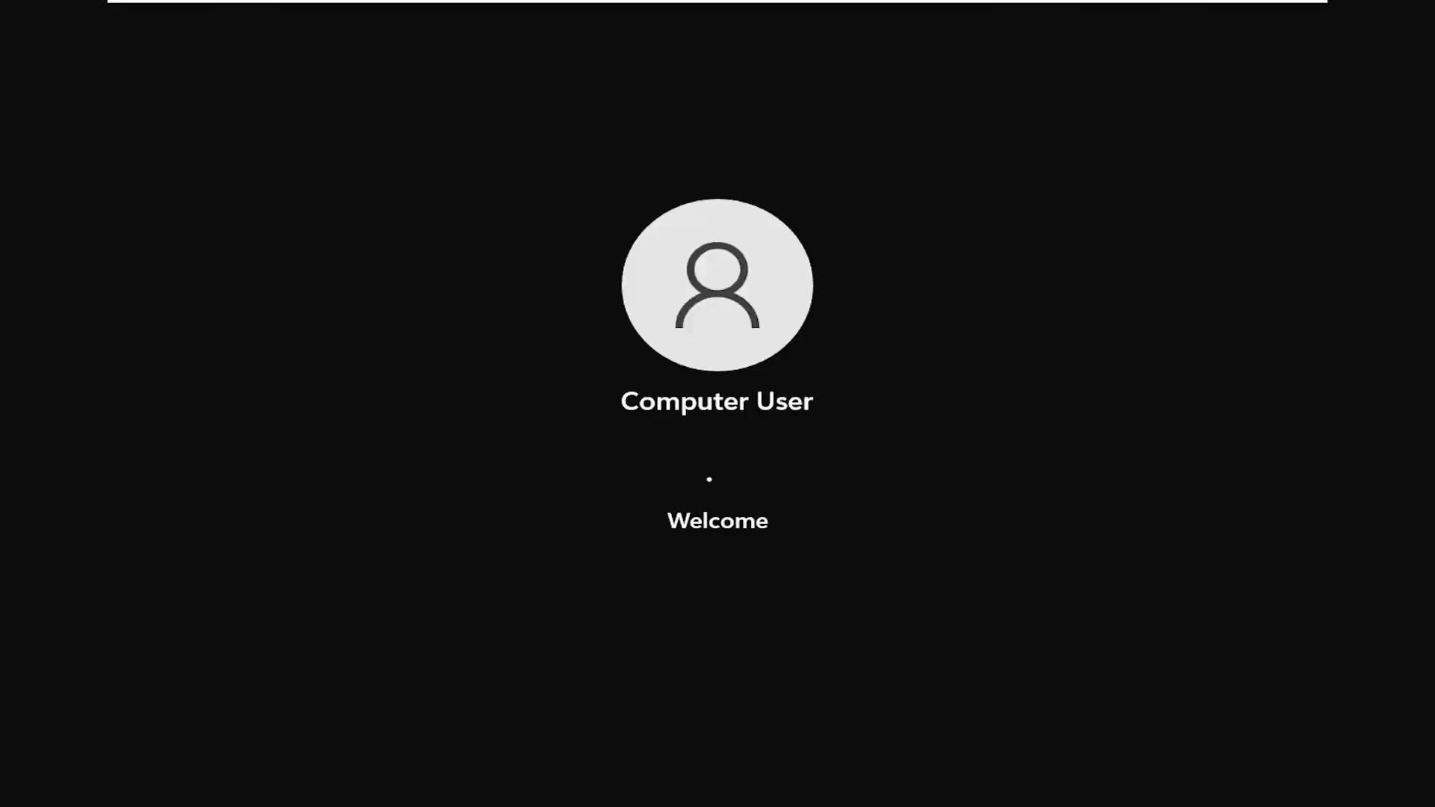